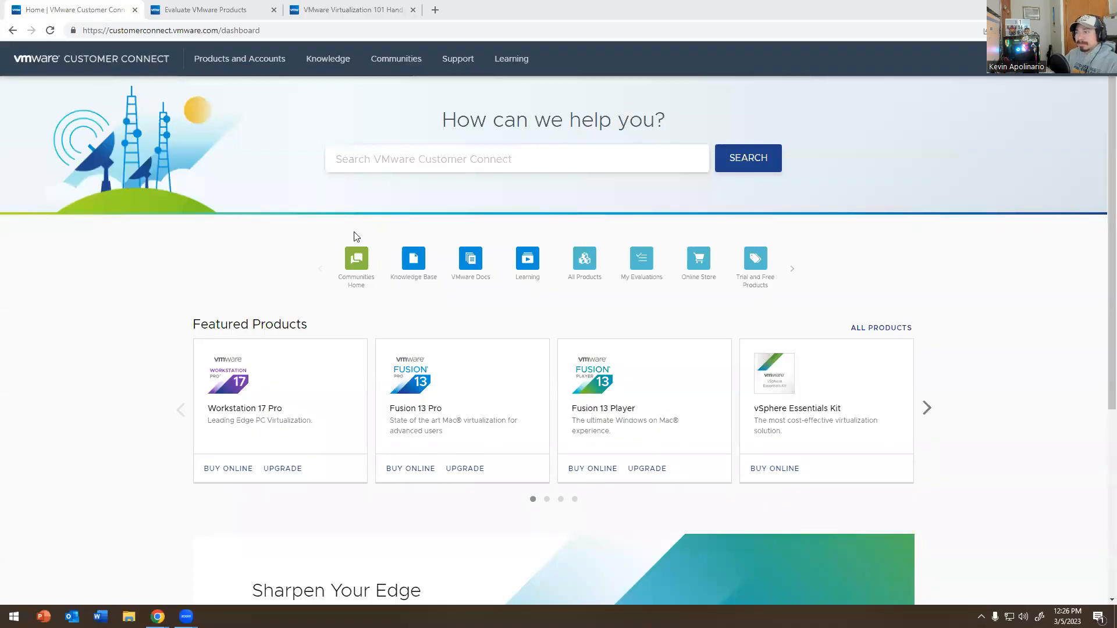
mouse_move(97, 342)
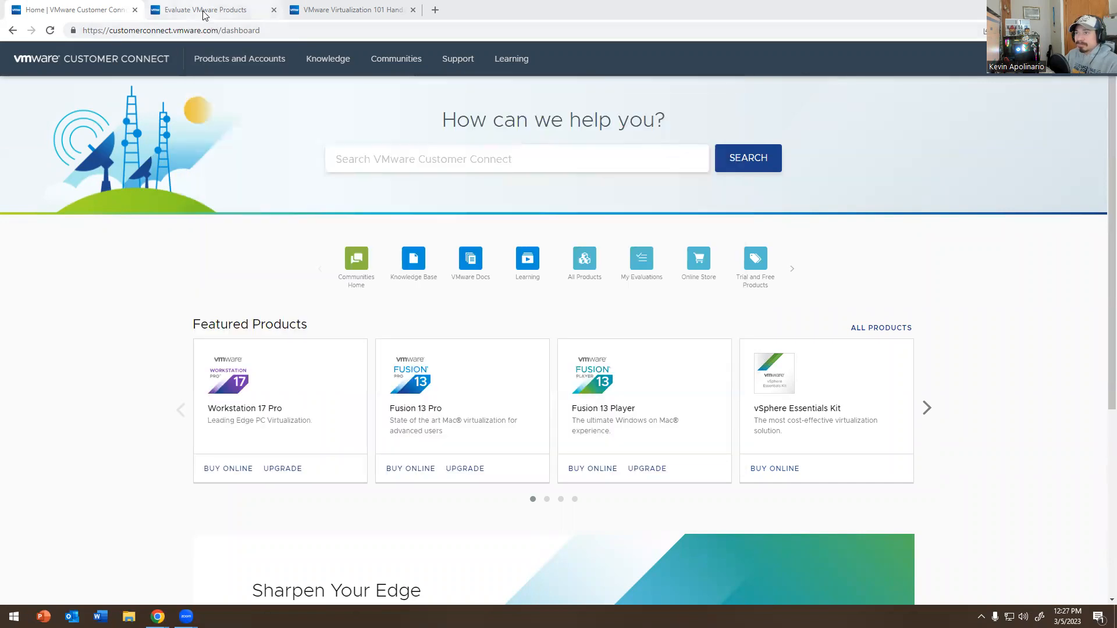
Review the Recommended To Start cards and the 70 catalog results on the Evaluate VMware Products page.
left_click(207, 9)
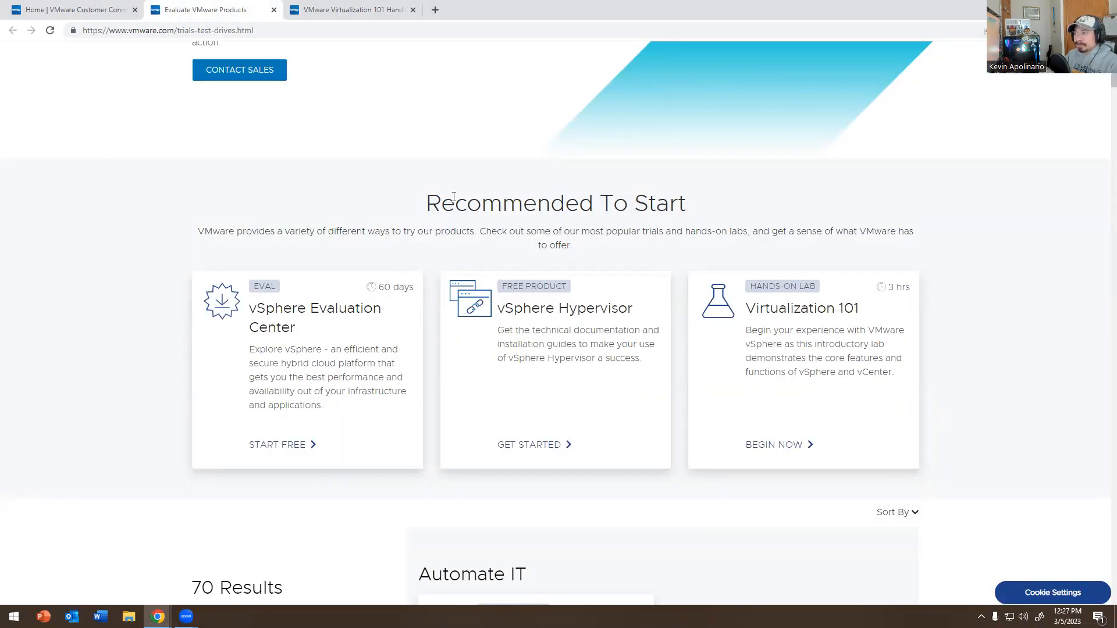
left_click_drag(453, 198, 640, 234)
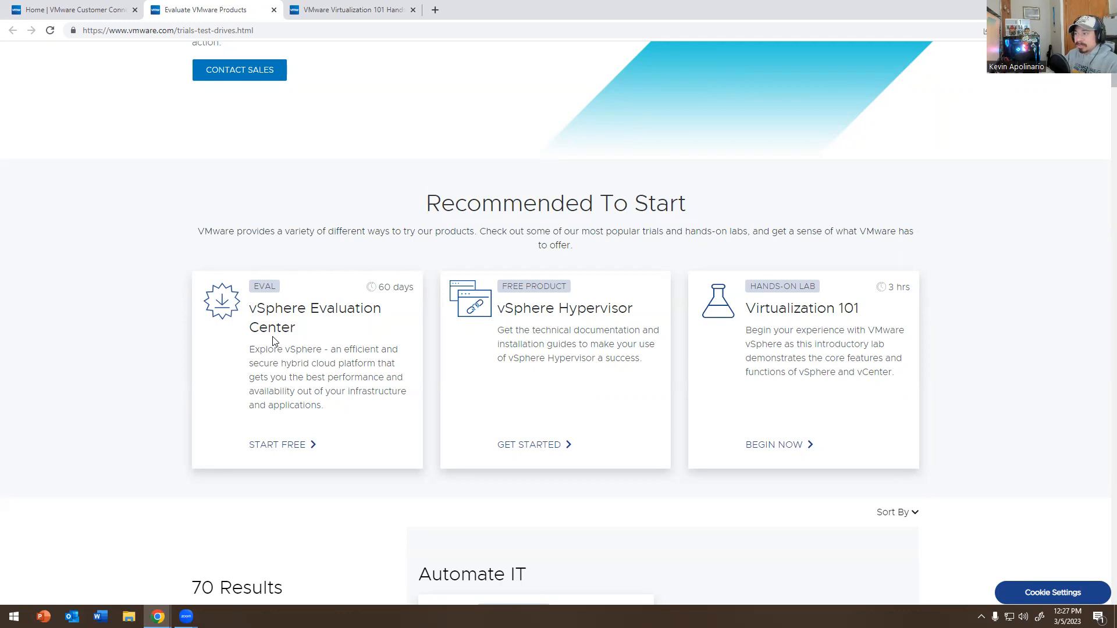
mouse_move(298, 326)
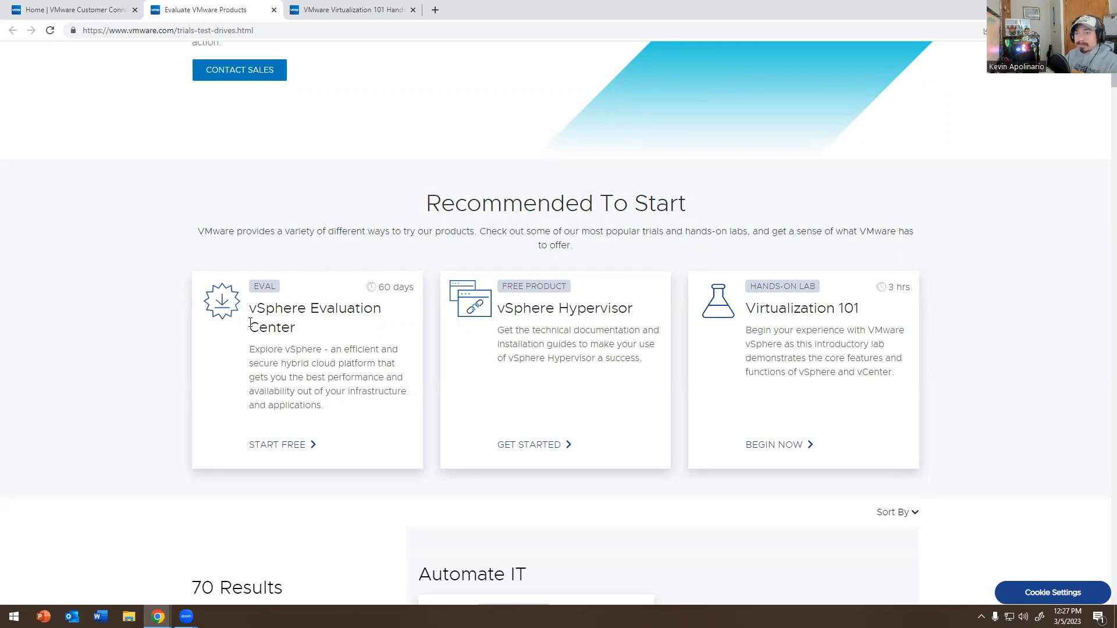
mouse_move(264, 322)
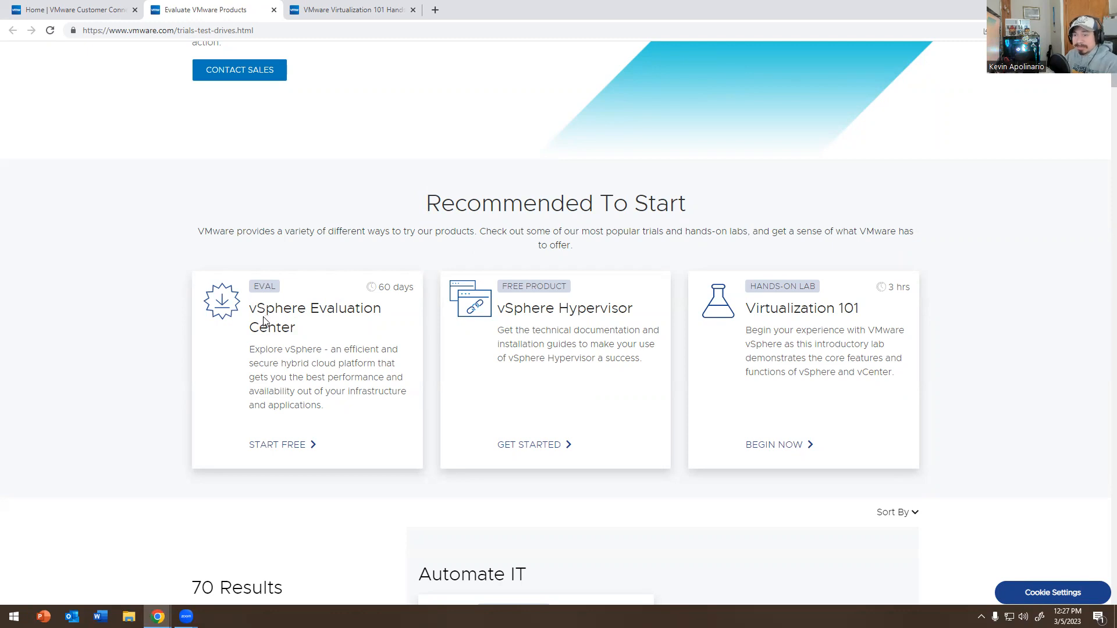
mouse_move(522, 312)
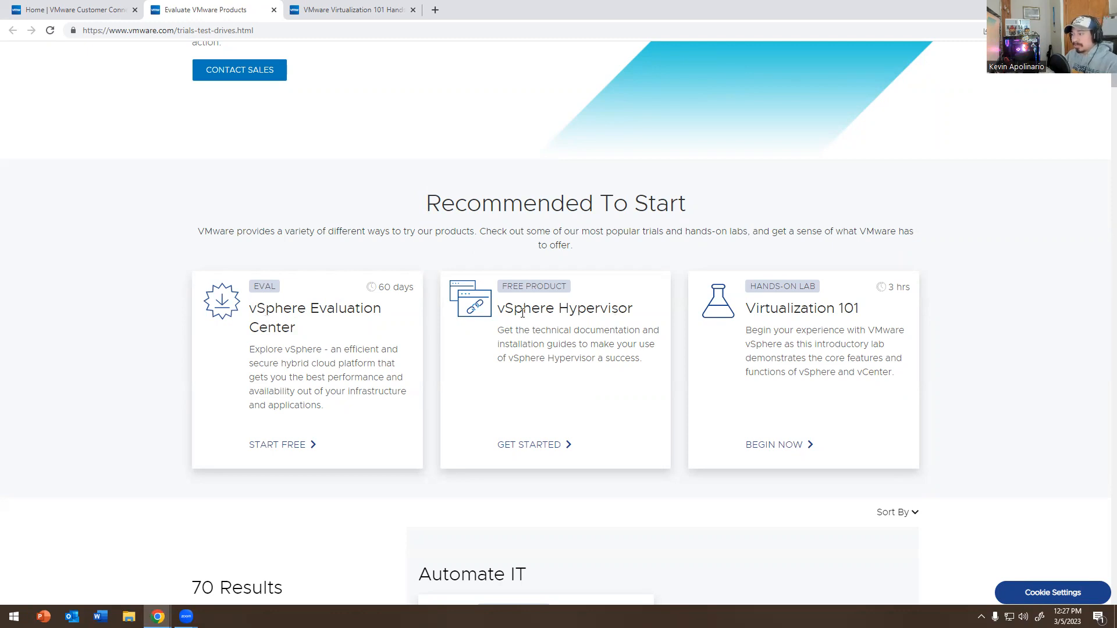
scroll("down", 3)
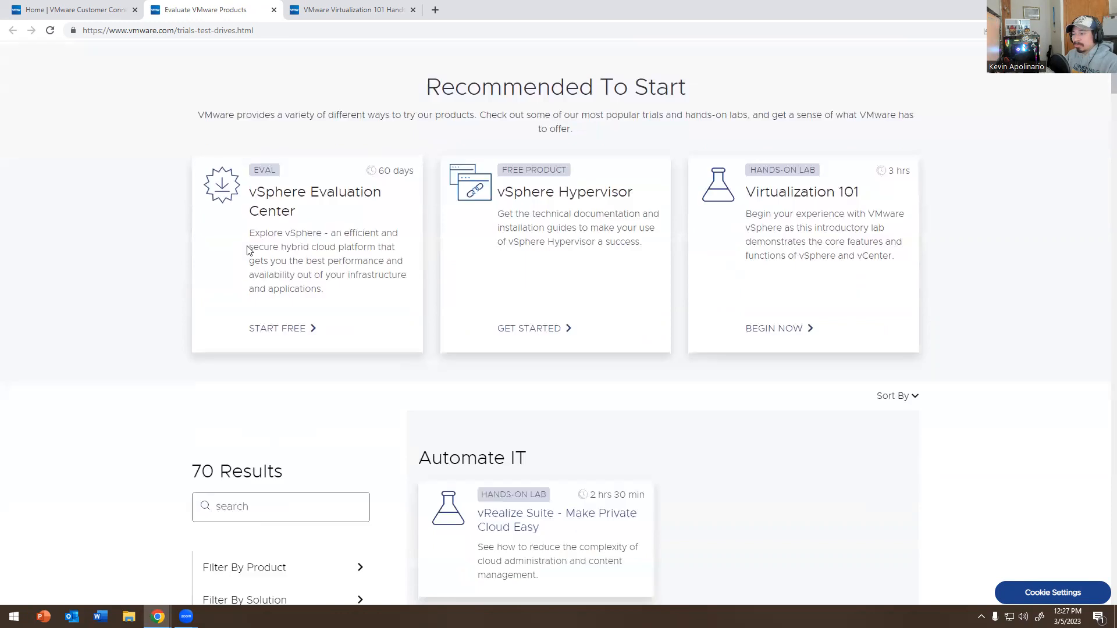
scroll("down", 3)
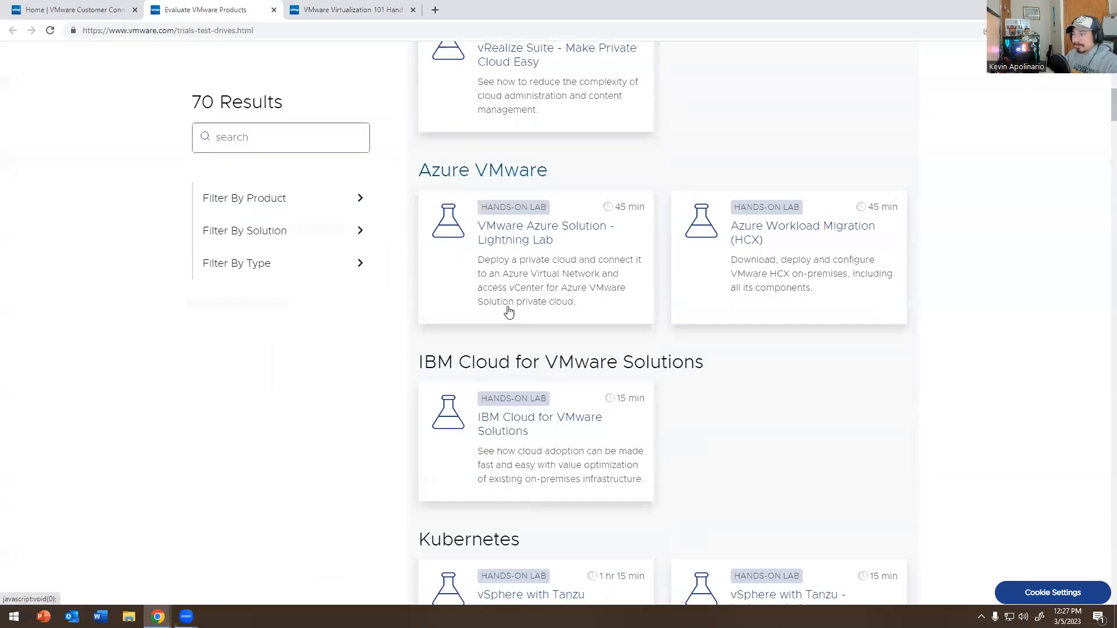
scroll("up", 3)
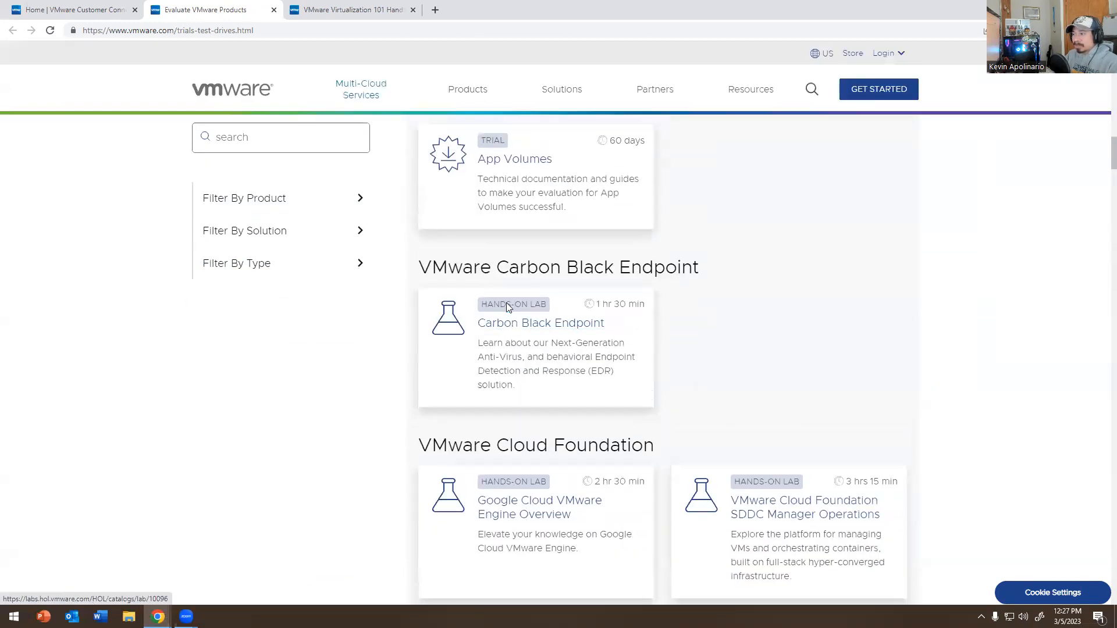
scroll("up", 3)
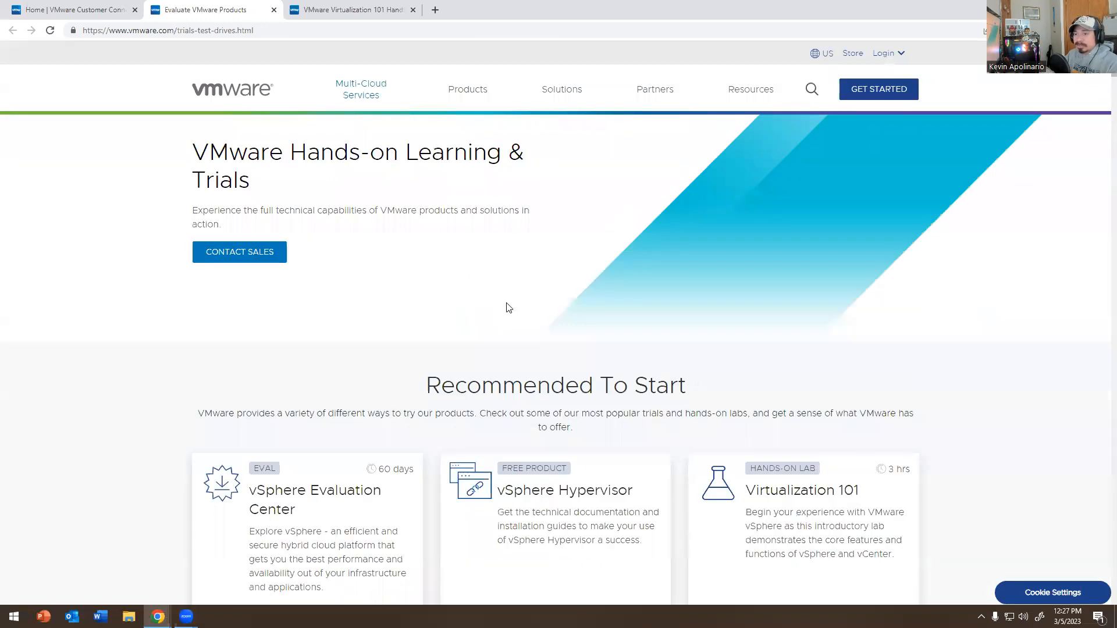
scroll("down", 3)
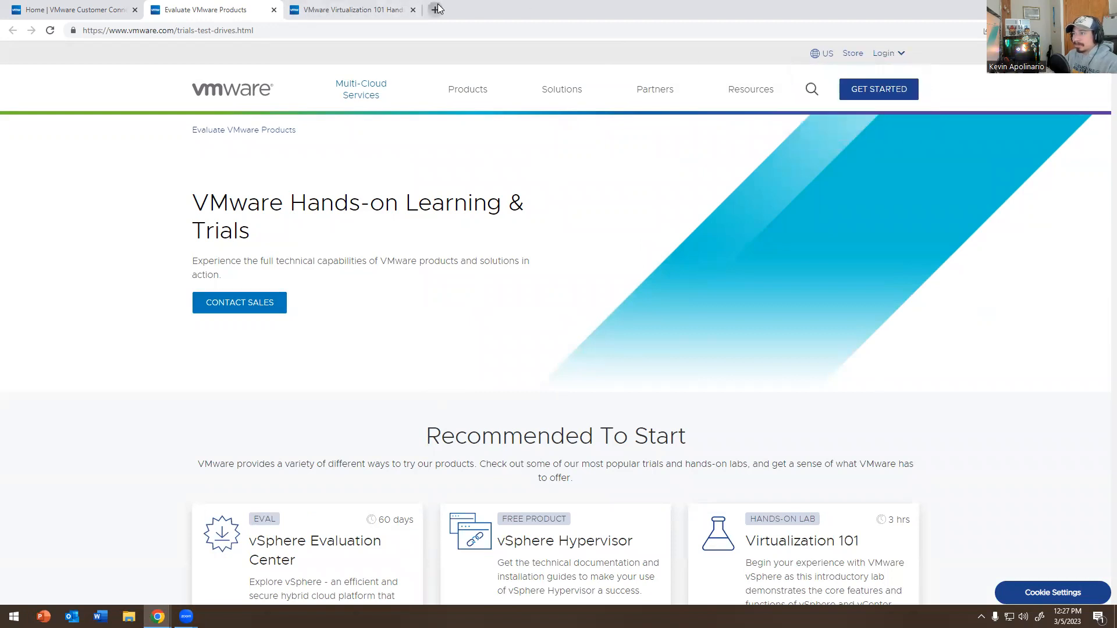
Launch Edge, reach the Virtualization 101 lab page and look over the Create an Account registration form.
left_click(435, 9)
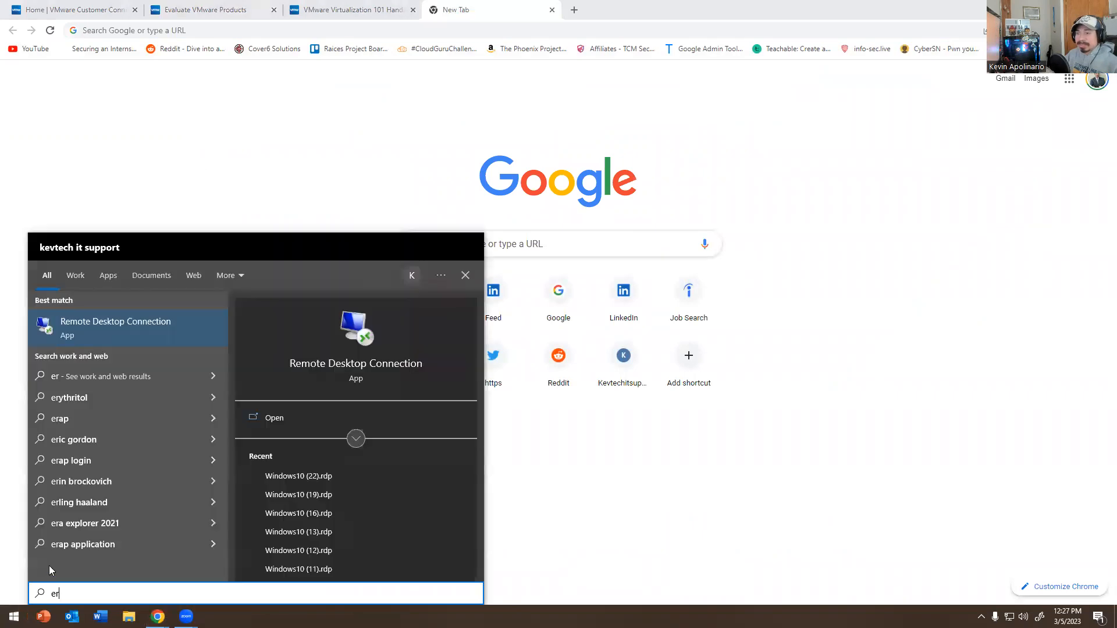
type("d")
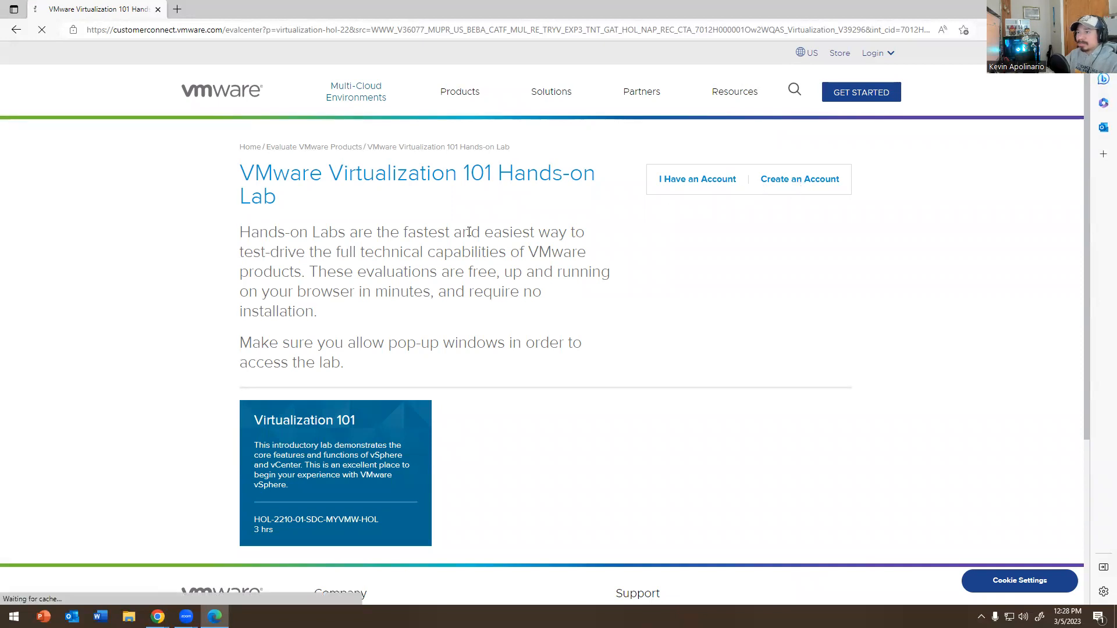
left_click(799, 179)
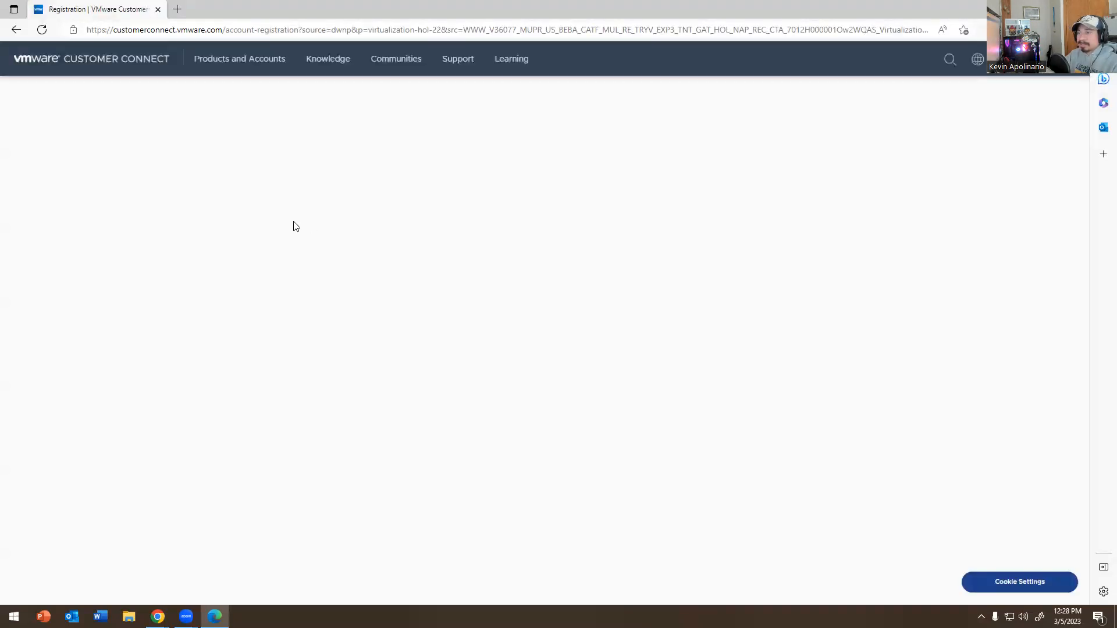
scroll("down", 3)
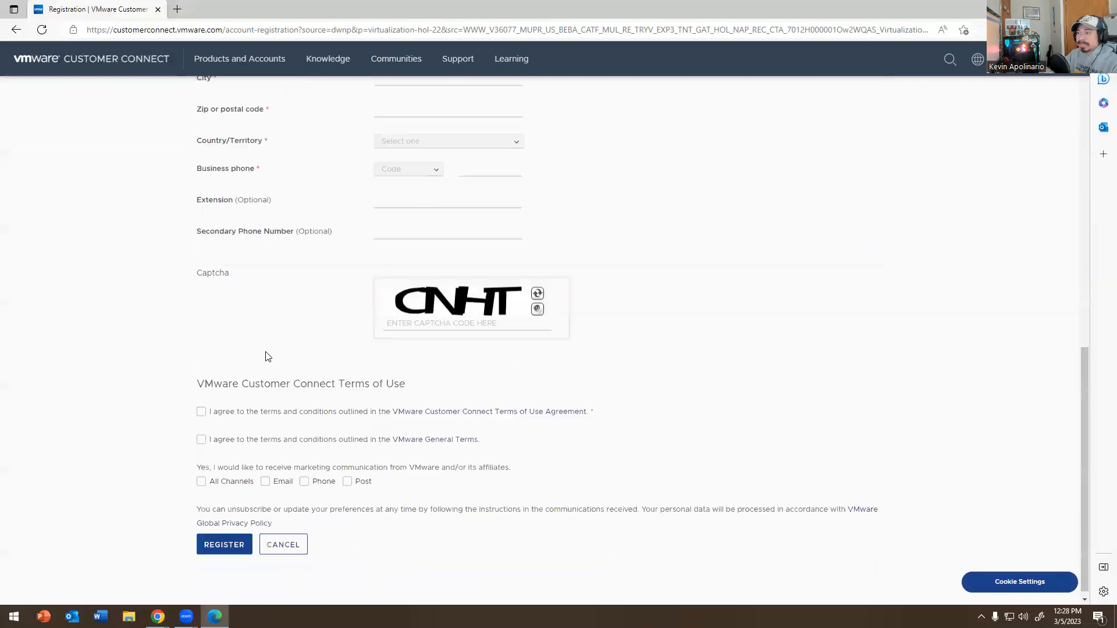
scroll("up", 3)
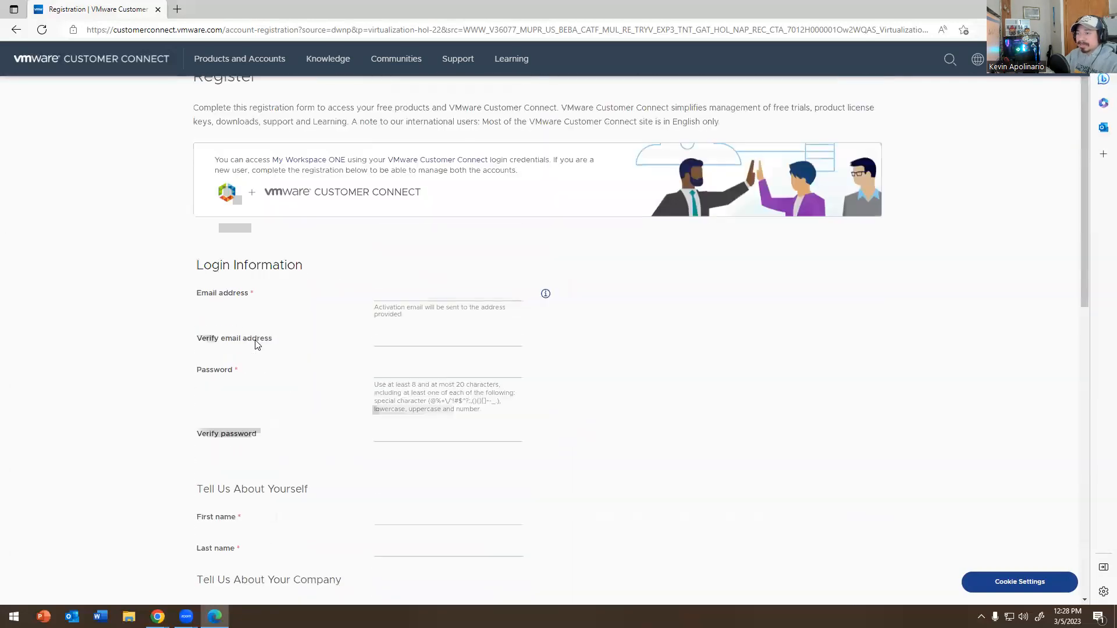
scroll("up", 3)
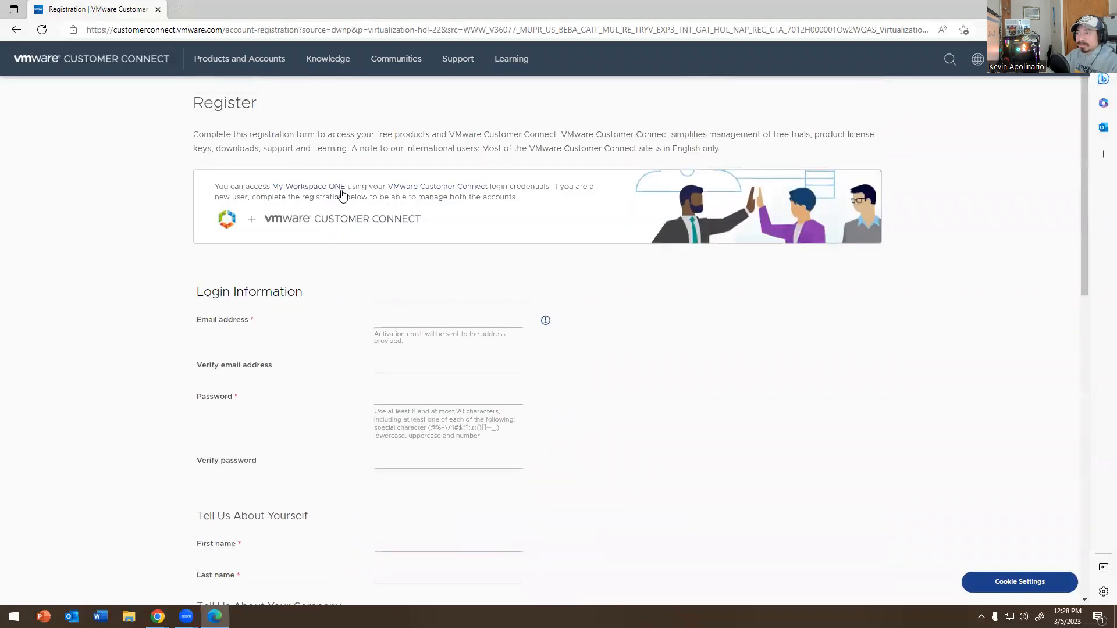
right_click(157, 216)
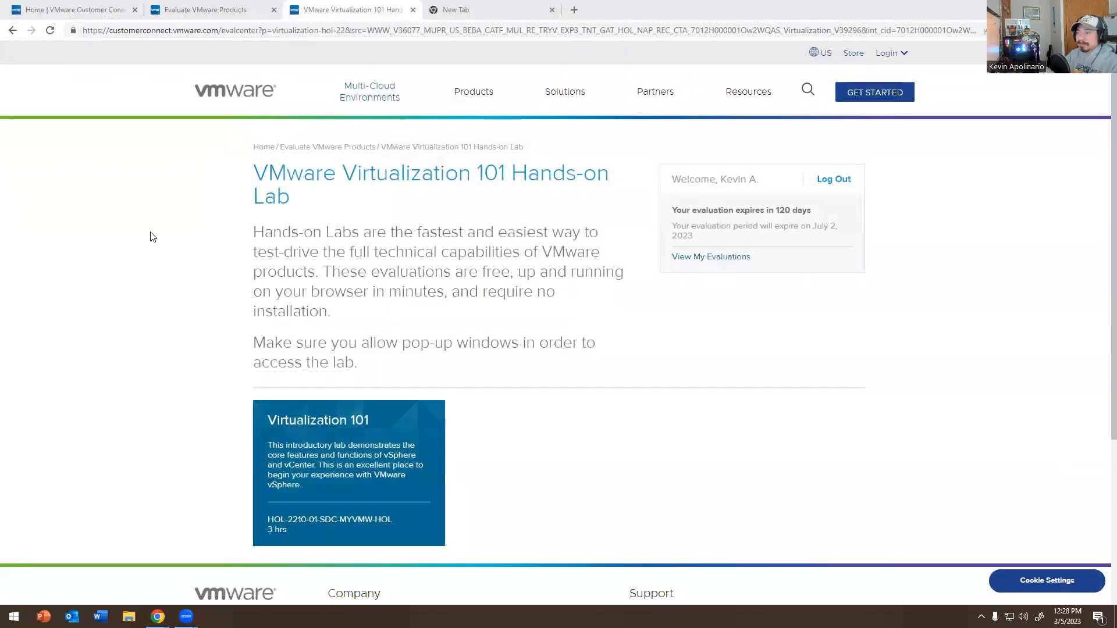
Navigate from Trial and Free Solutions to My Evaluations on the Evaluate VMware Products page.
left_click(207, 9)
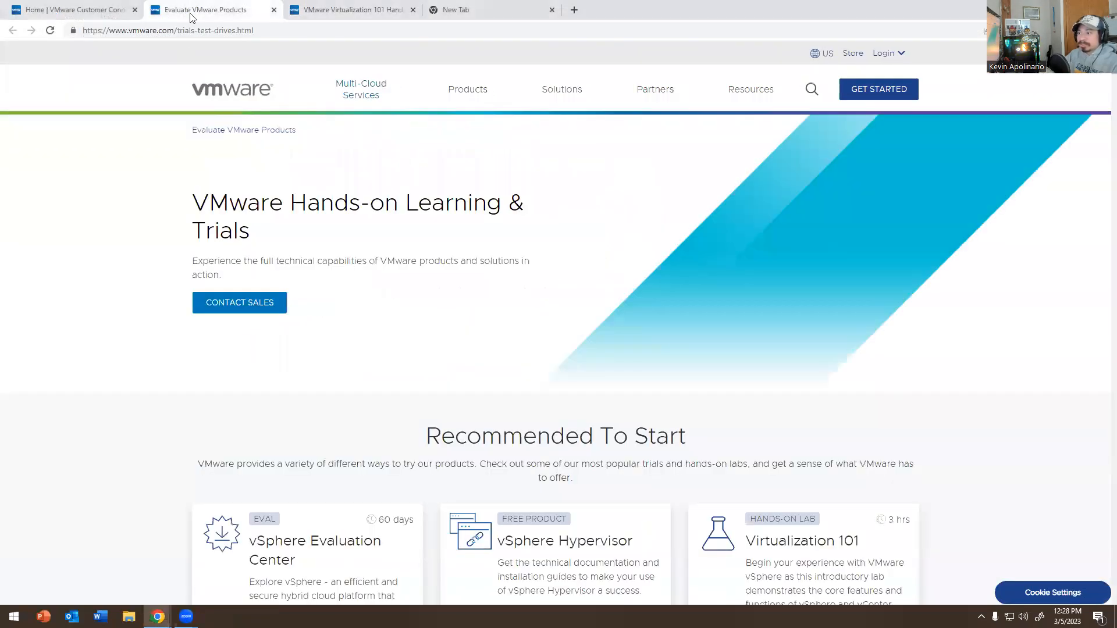
scroll("down", 3)
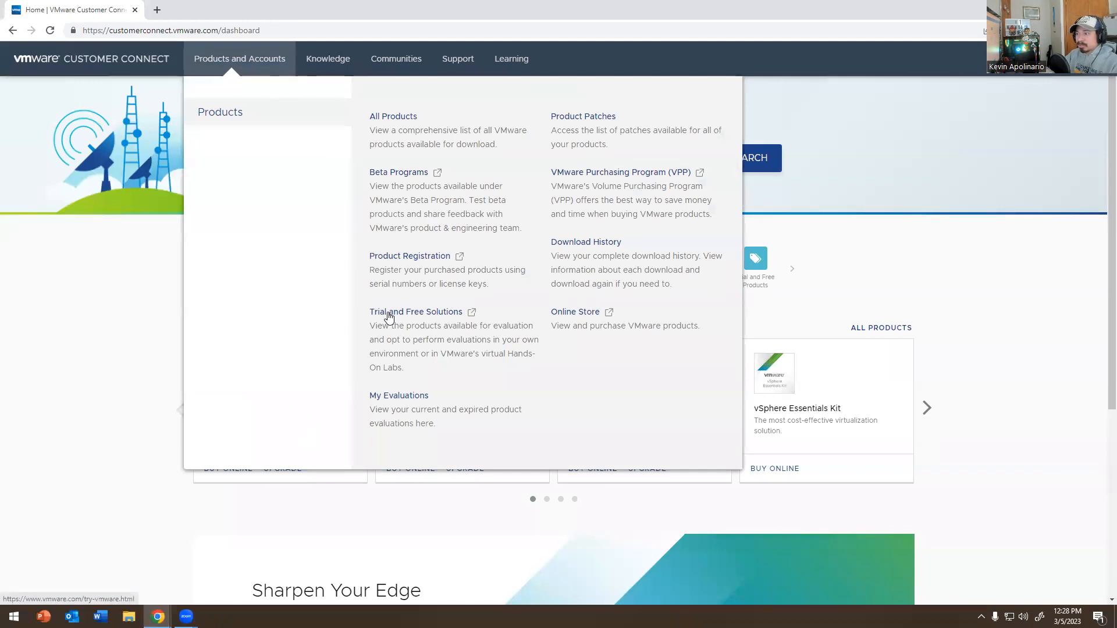
mouse_move(420, 318)
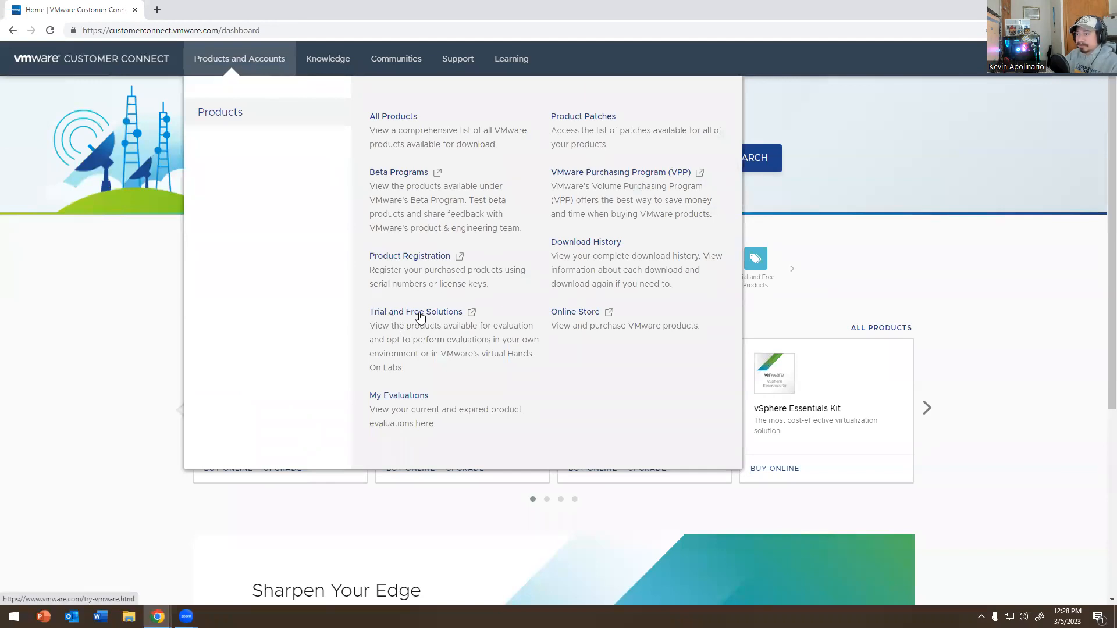
left_click(417, 312)
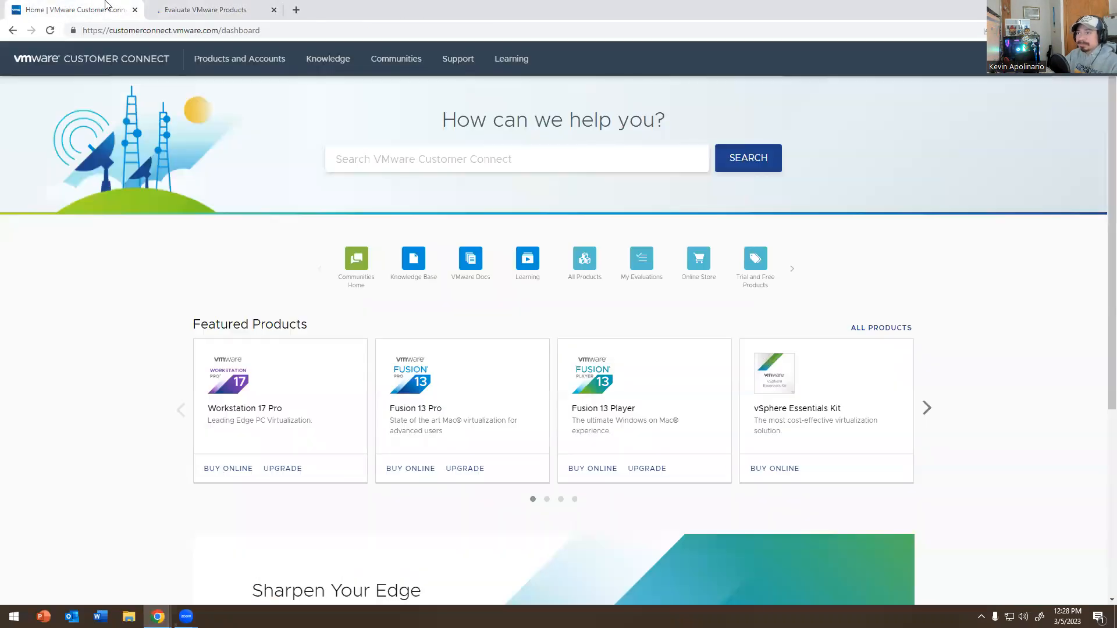
left_click(240, 59)
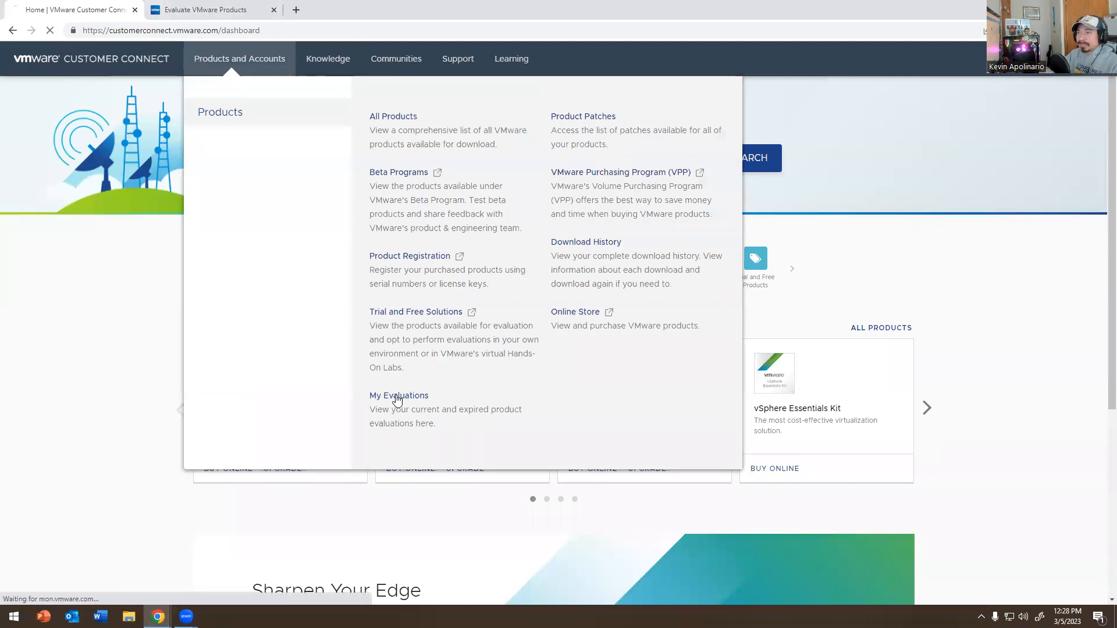
Launch the VMware Virtualization 101 Hands-on Lab from the evaluations list.
left_click(399, 396)
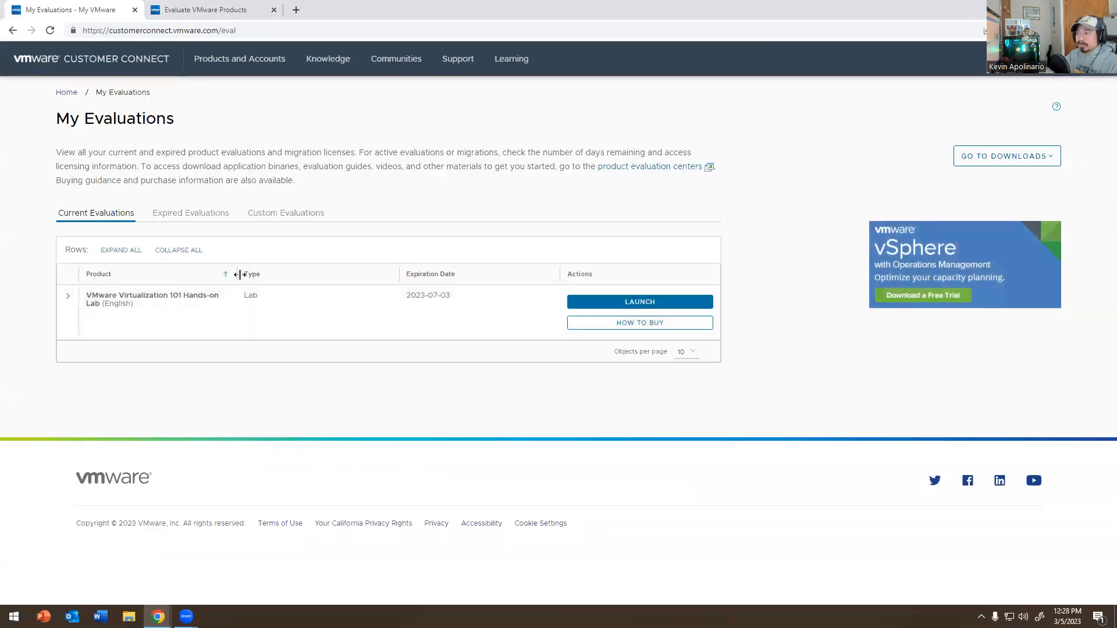
left_click_drag(93, 295, 461, 299)
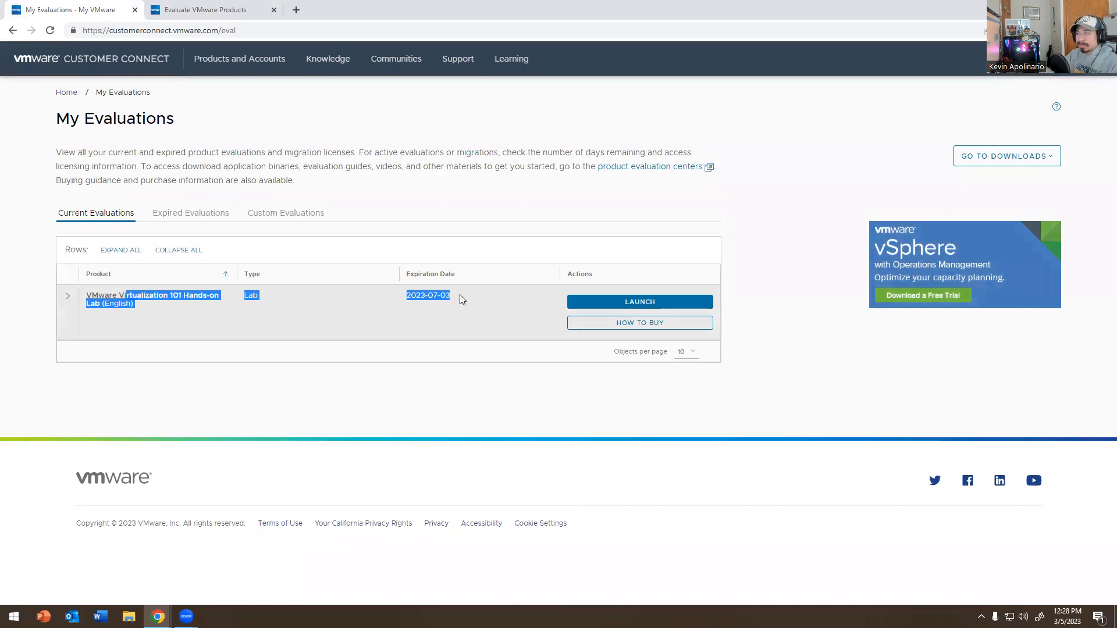
left_click(455, 300)
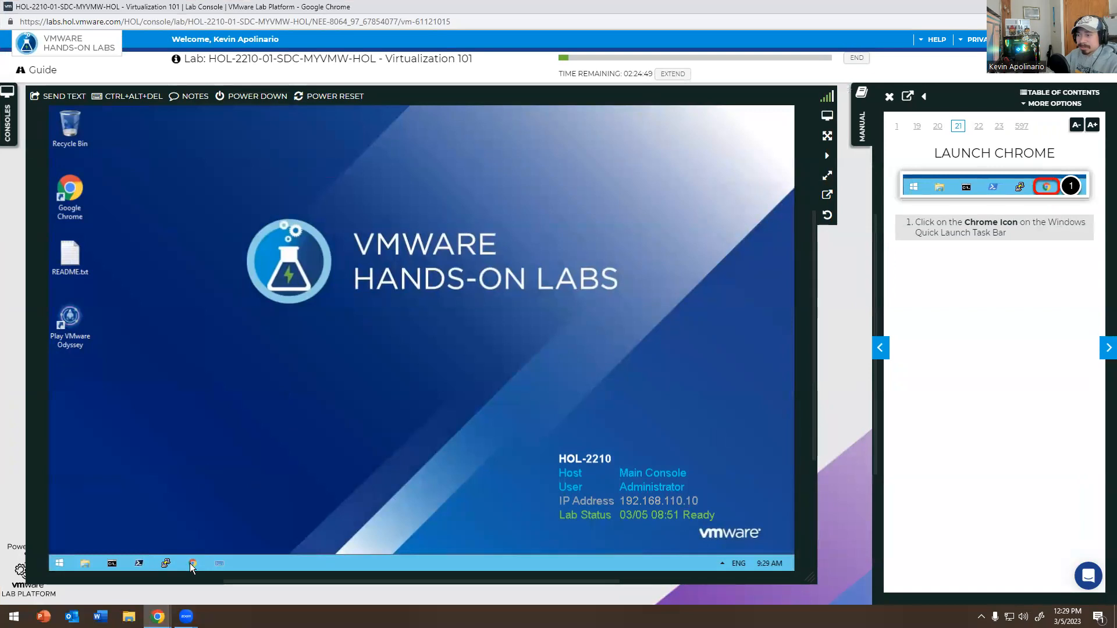
left_click(192, 563)
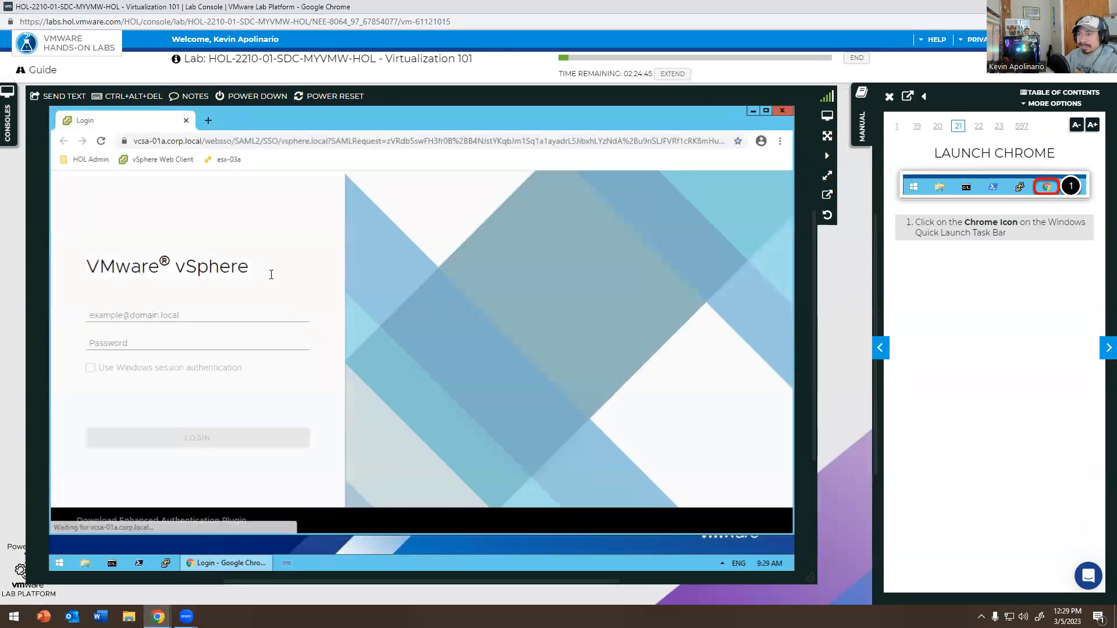
type("administrator@corp.local")
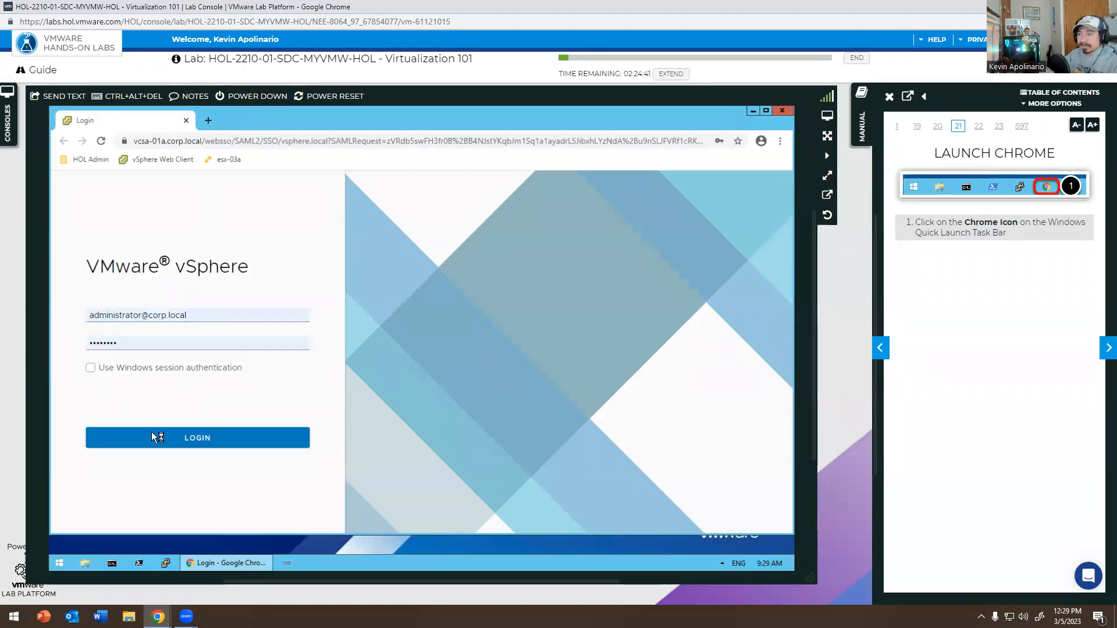
left_click(198, 437)
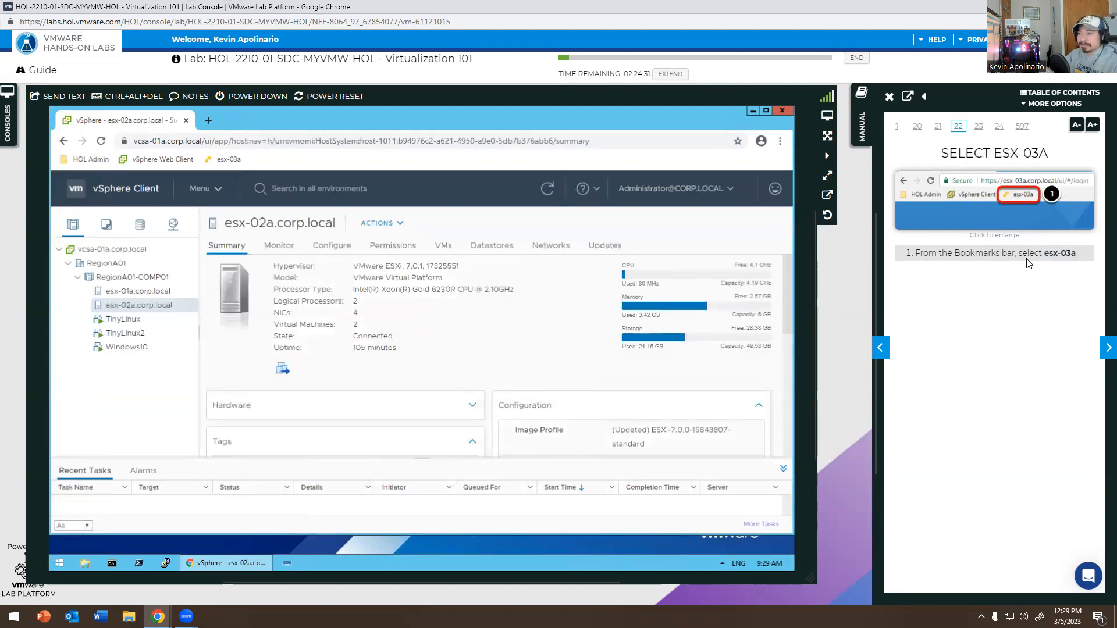
mouse_move(979, 126)
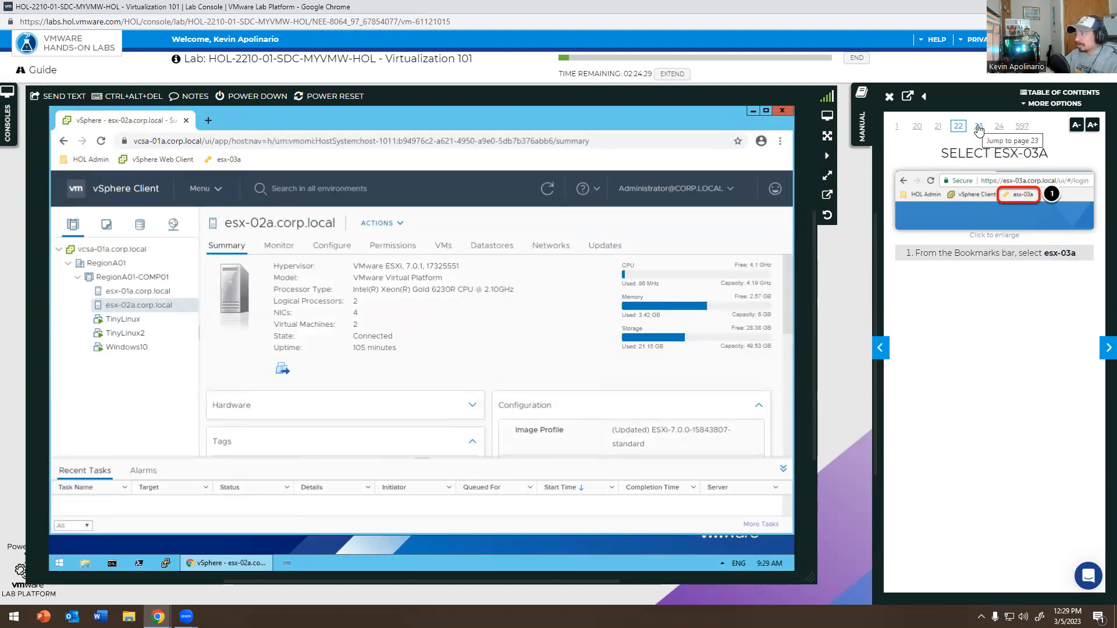
left_click(980, 130)
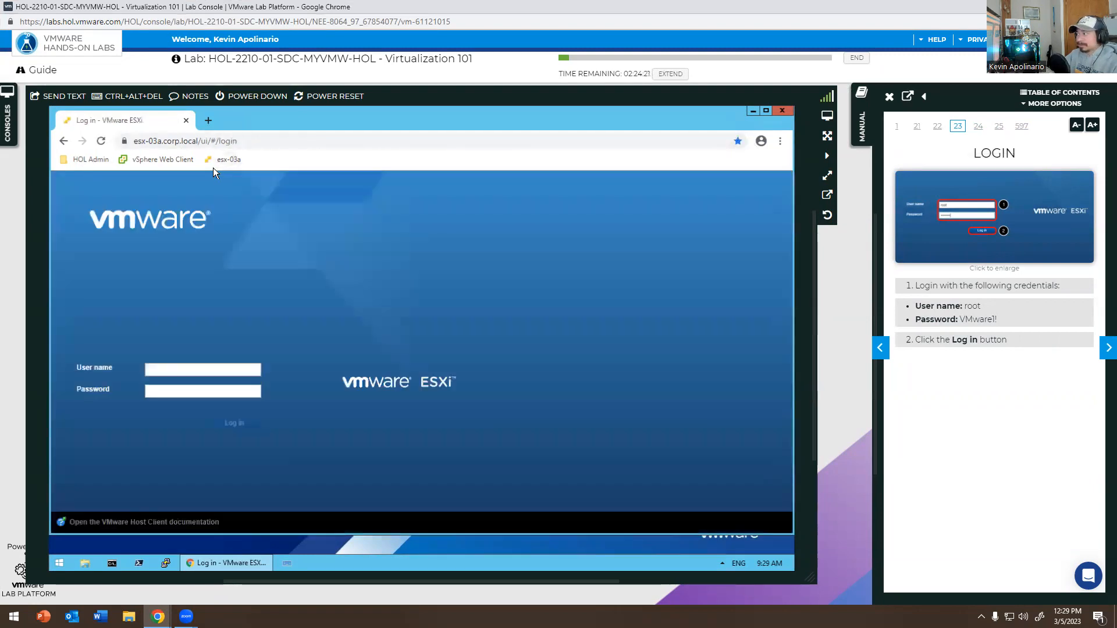
left_click(202, 368)
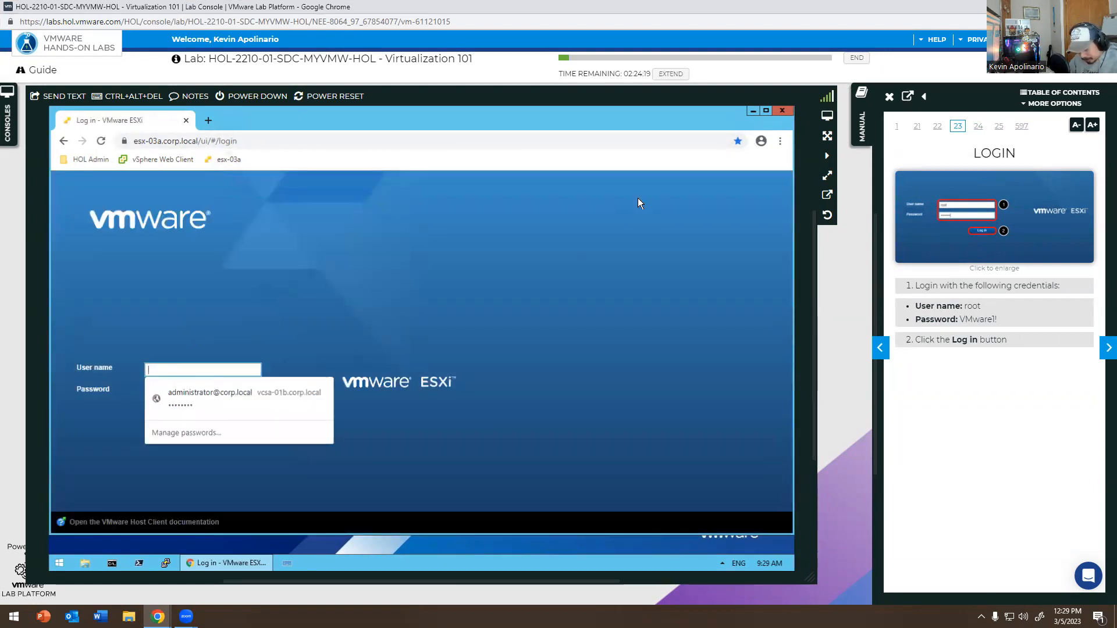
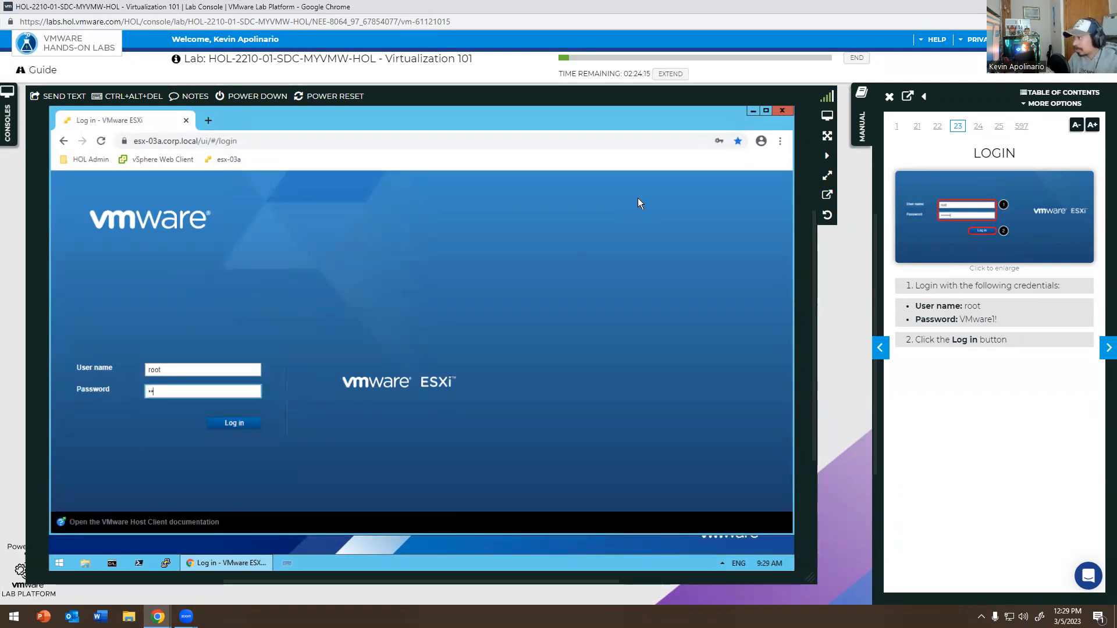
left_click(234, 422)
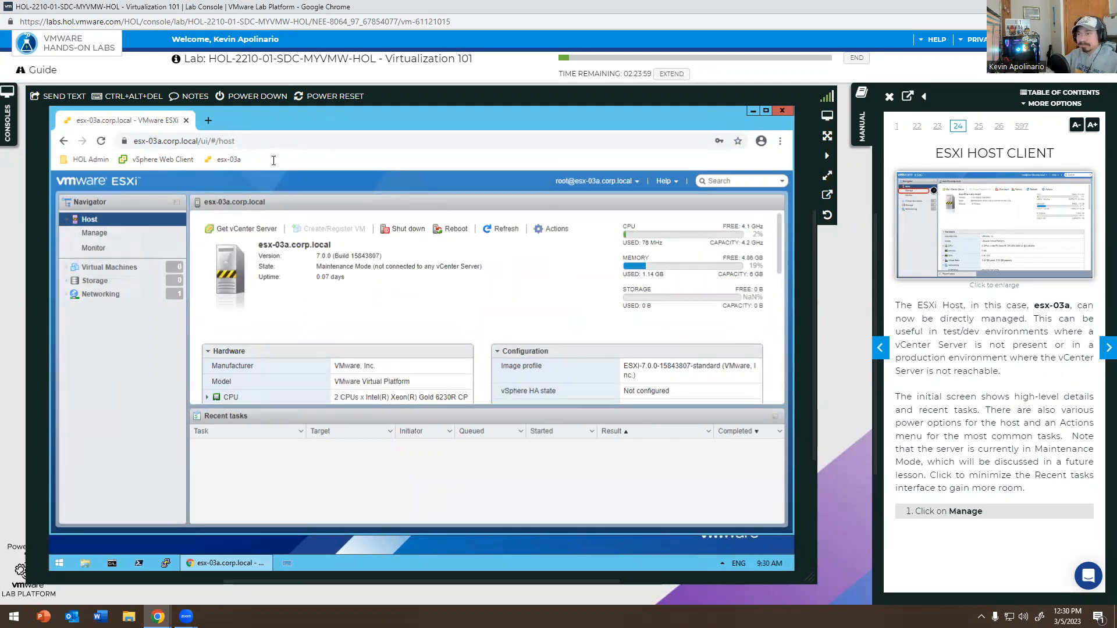
left_click(94, 232)
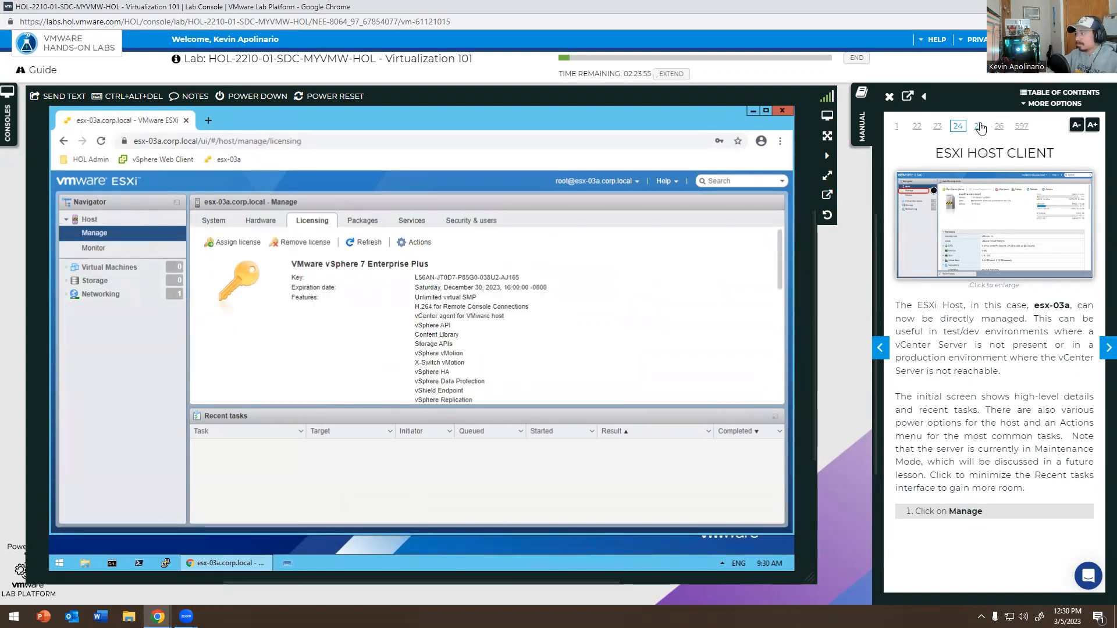
Show the System tab's advanced settings list (1138 items) while paging the manual to Hardware.
left_click(978, 125)
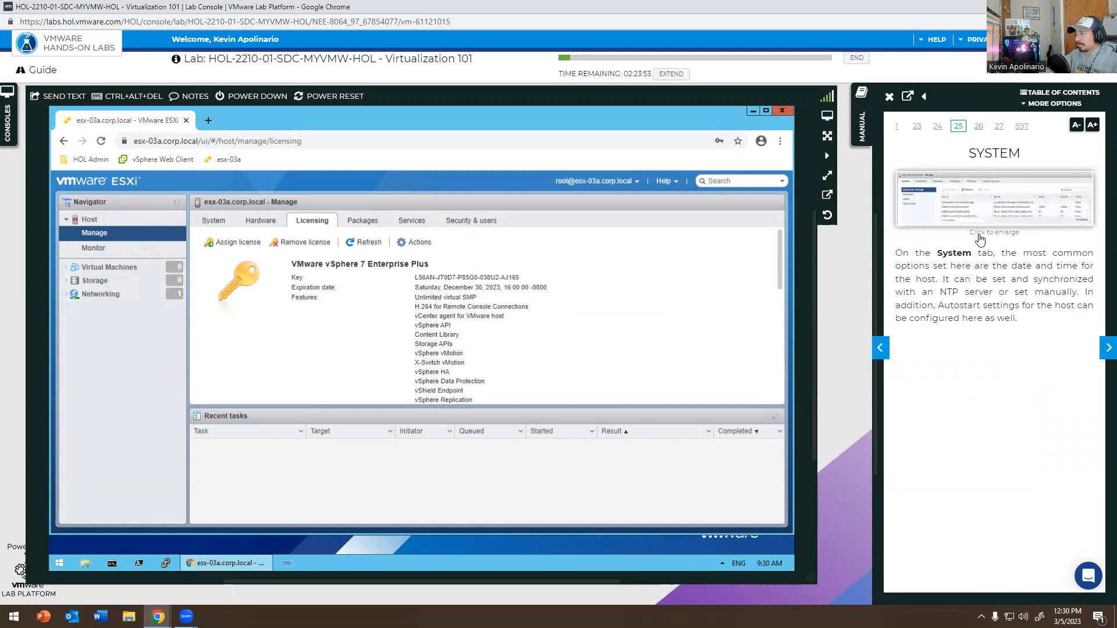
left_click(214, 220)
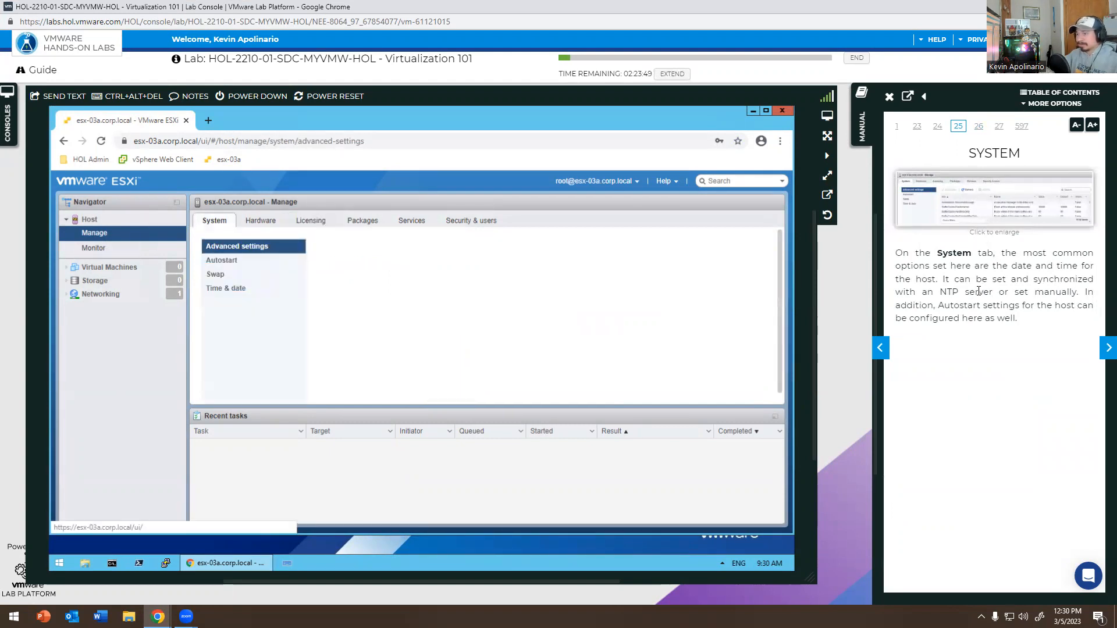
left_click(236, 245)
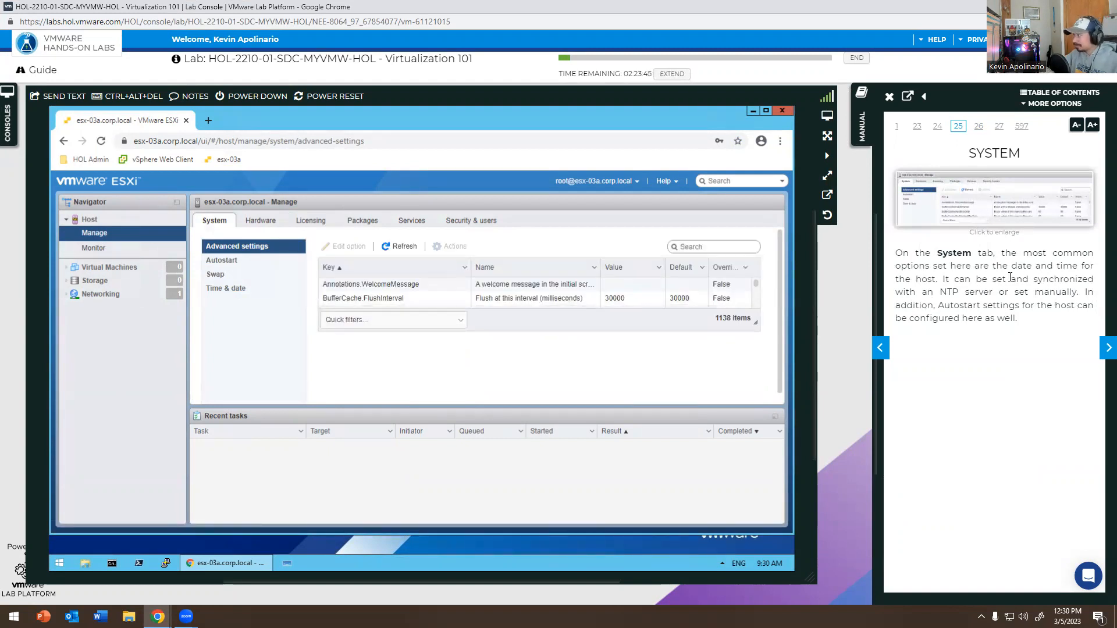
left_click(958, 125)
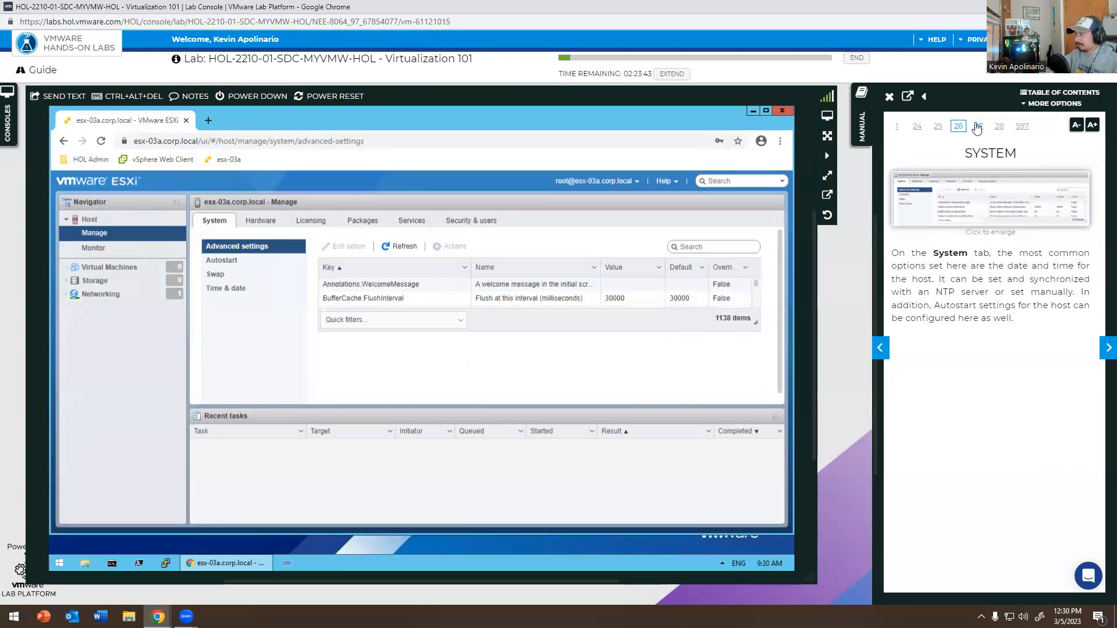
left_click(979, 126)
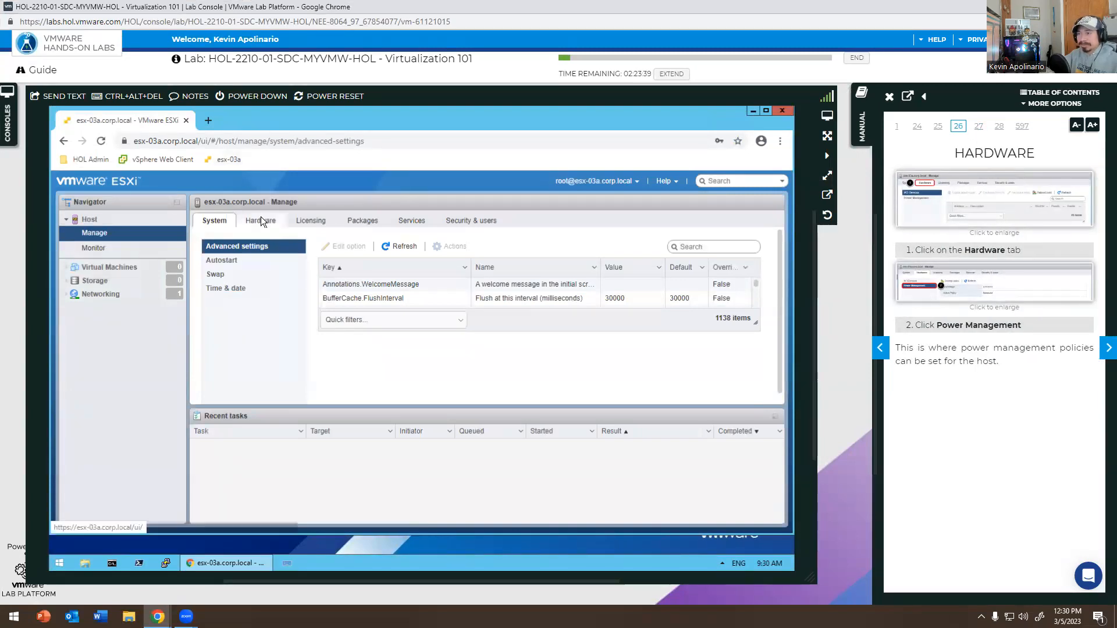
View the Hardware tab's Power Management showing the Balanced policy, with the manual moved to Services.
left_click(260, 220)
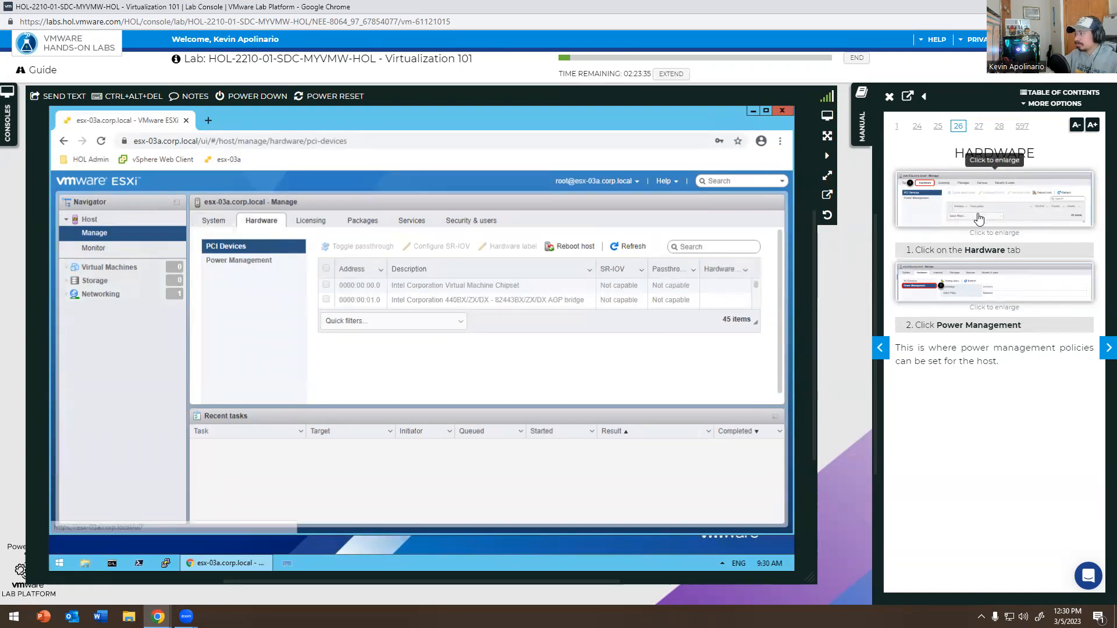
left_click(993, 199)
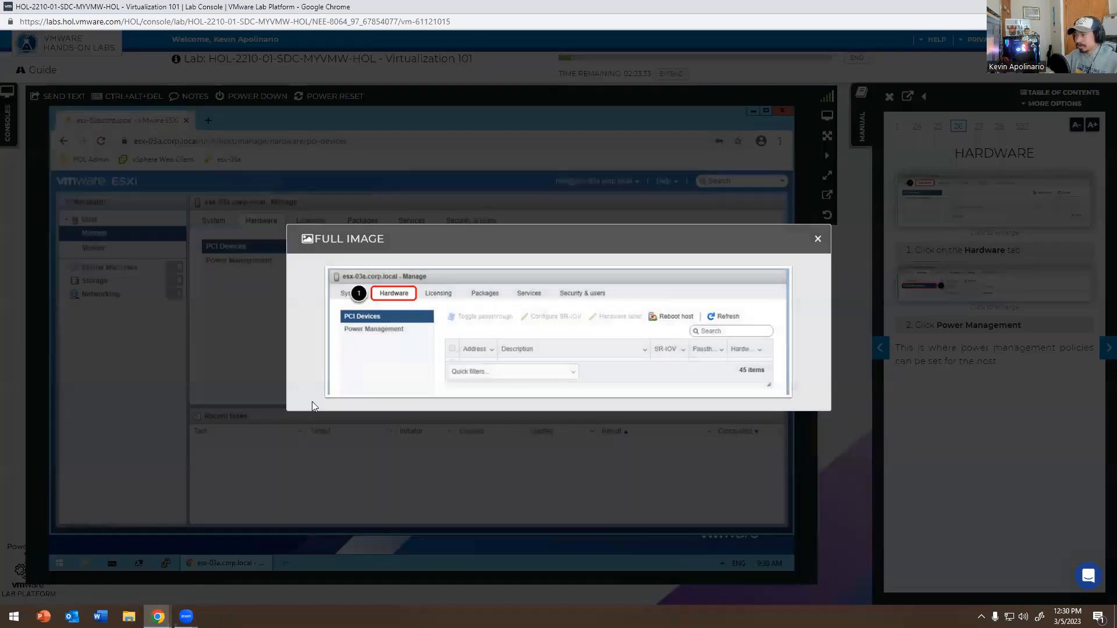
left_click(817, 238)
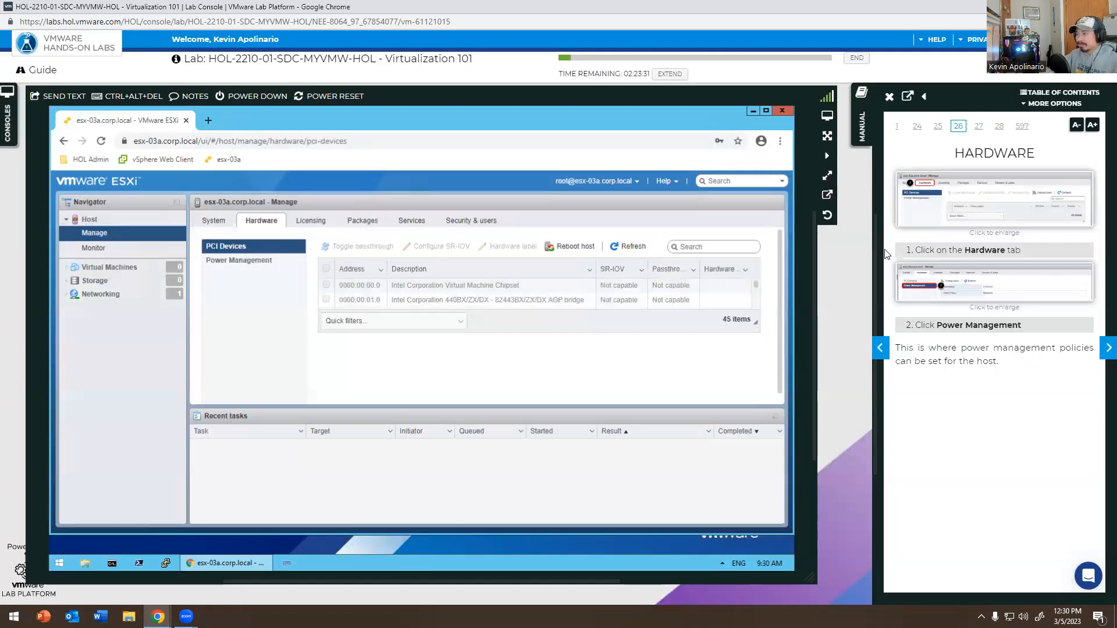
mouse_move(951, 285)
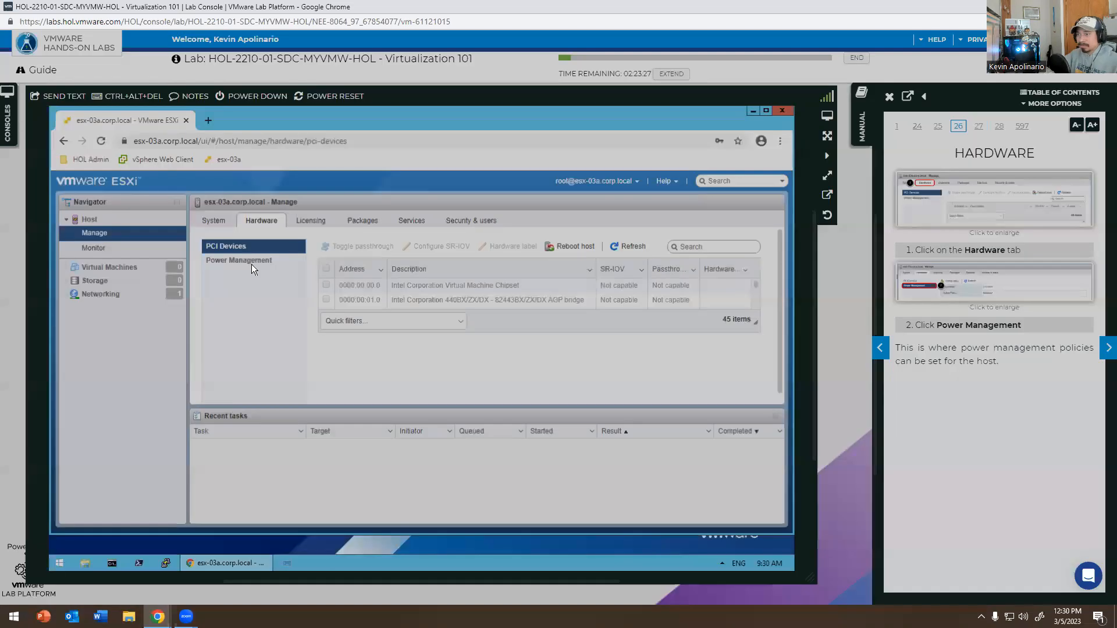
left_click(238, 259)
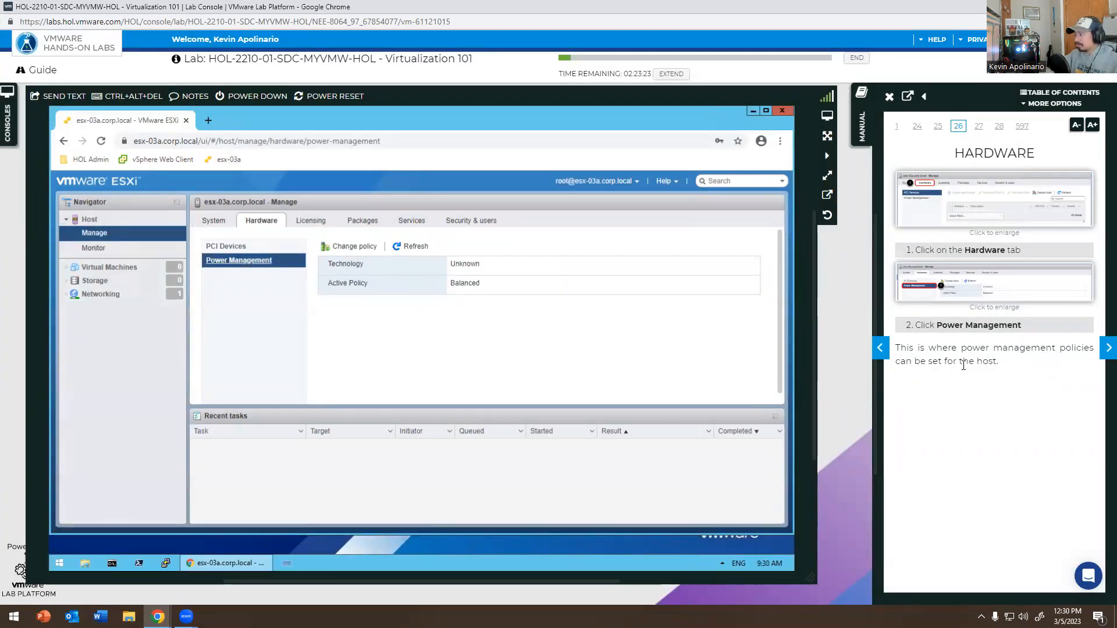
left_click(1109, 348)
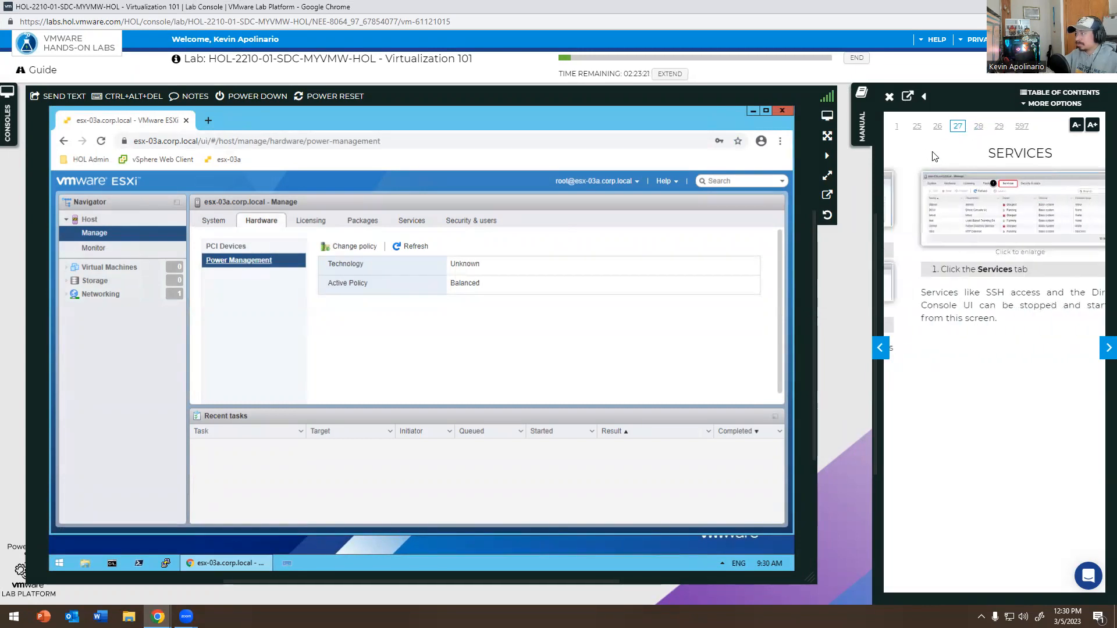
left_click(1019, 208)
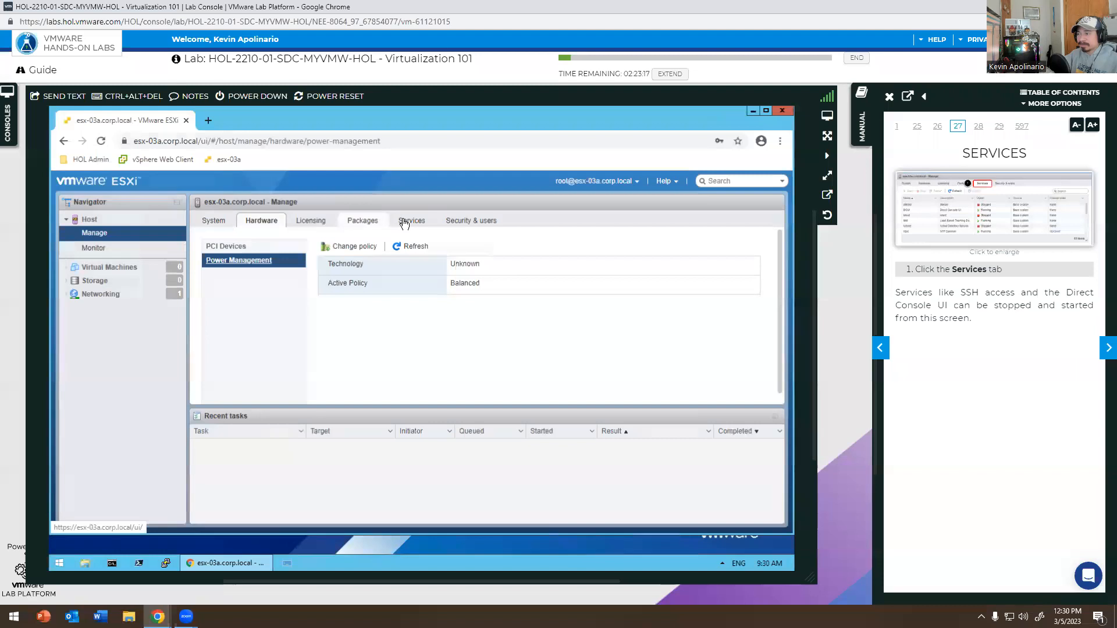
Review the host's Services list and the Security & users settings showing Partner acceptance level.
left_click(412, 220)
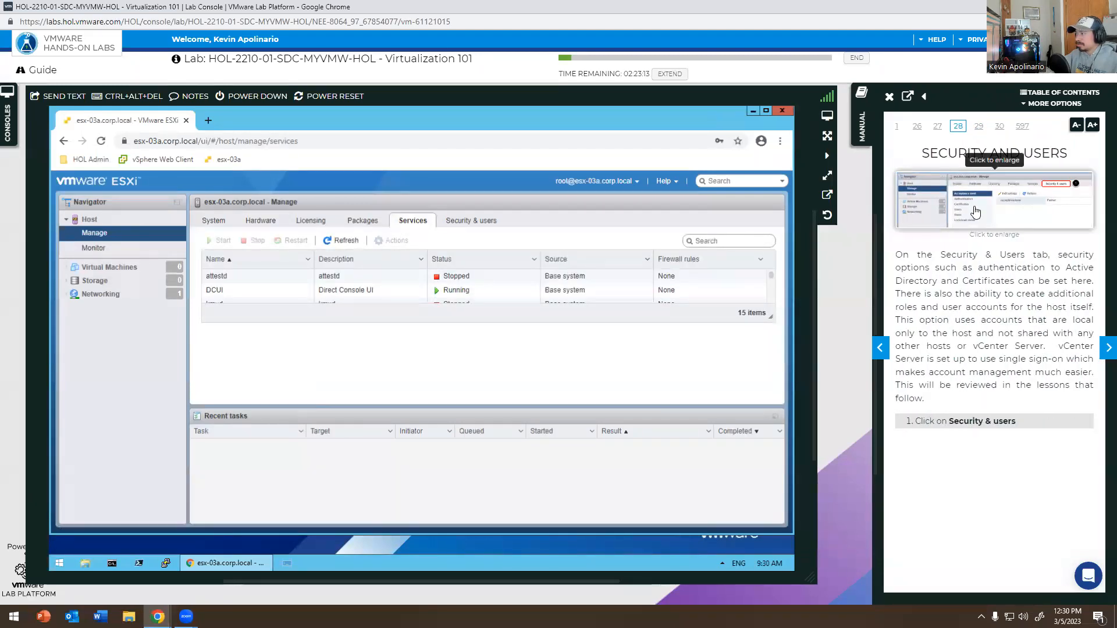
left_click(992, 199)
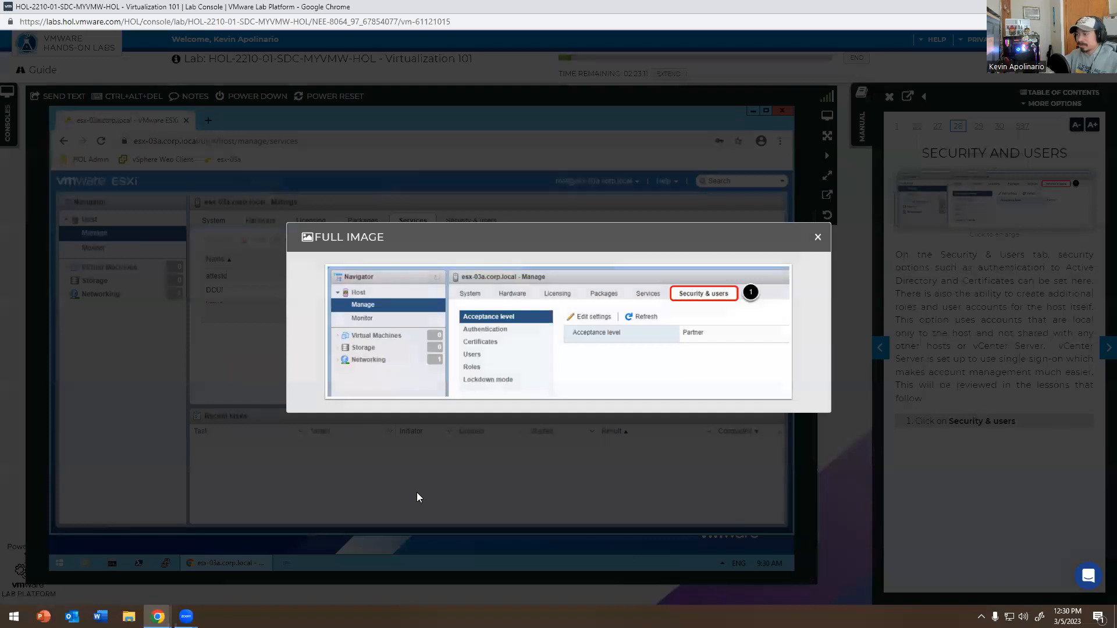
left_click(817, 236)
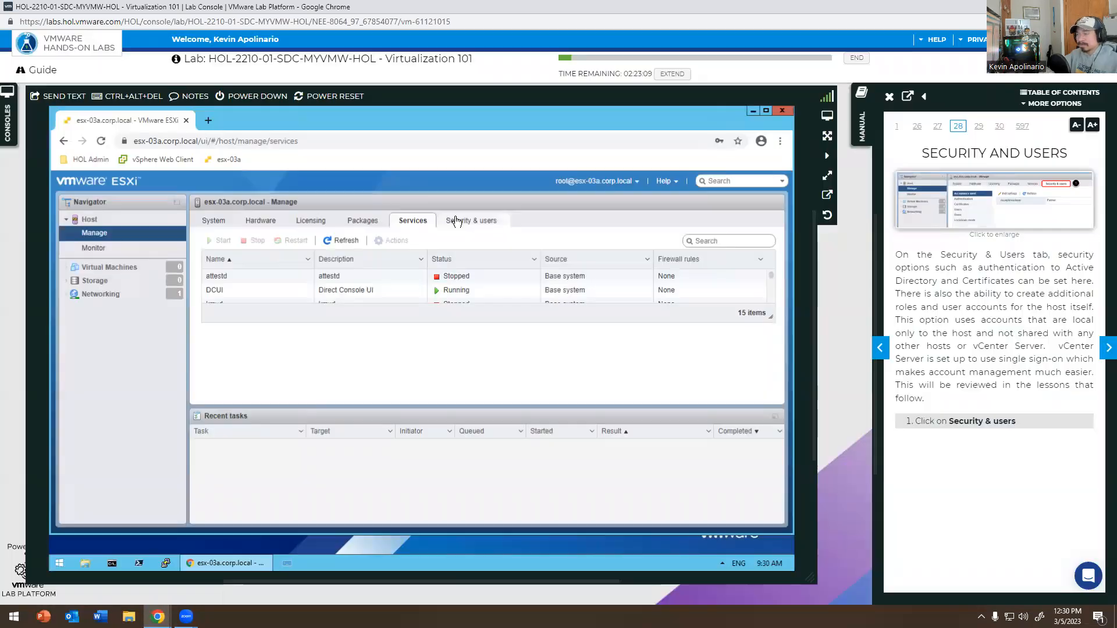
left_click(472, 220)
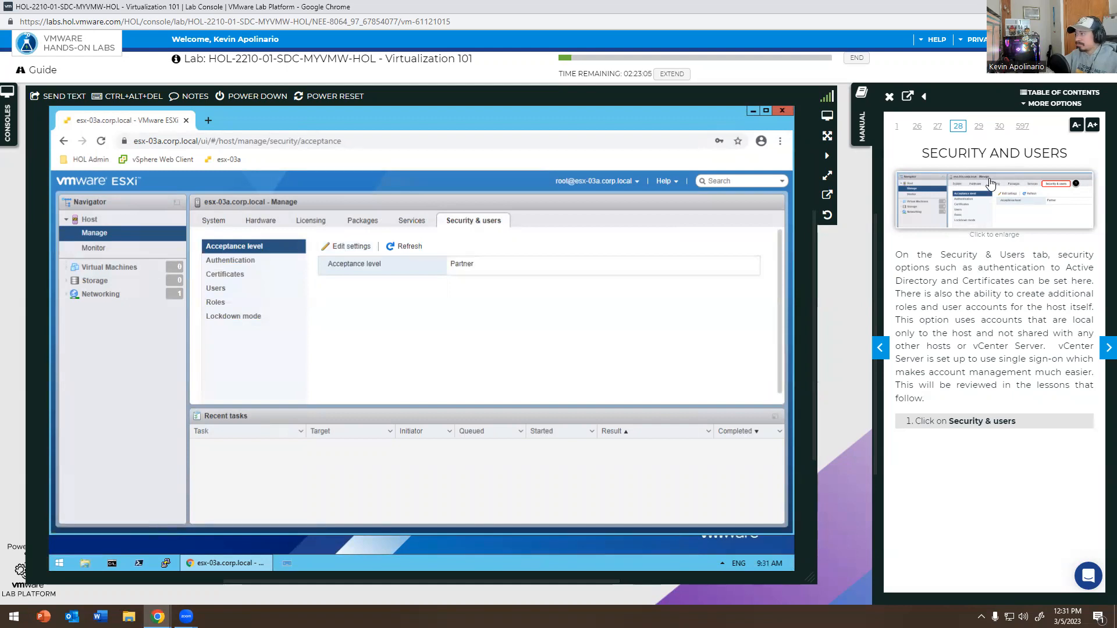
mouse_move(946, 266)
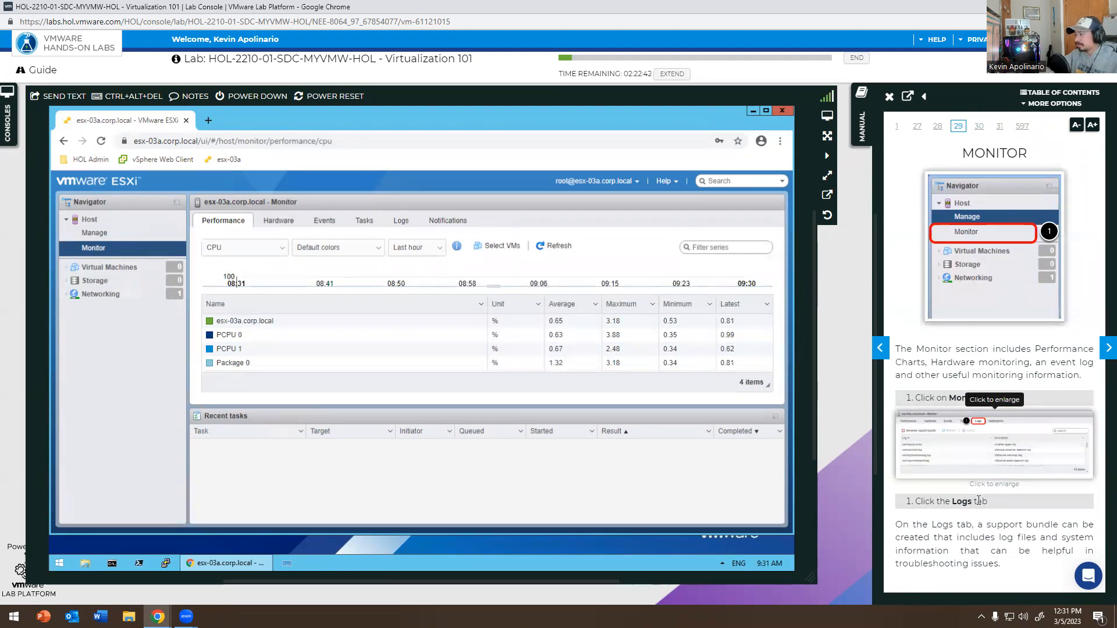
List the 15 log files under Monitor Logs and move the manual to Generate Support Bundle.
left_click(402, 220)
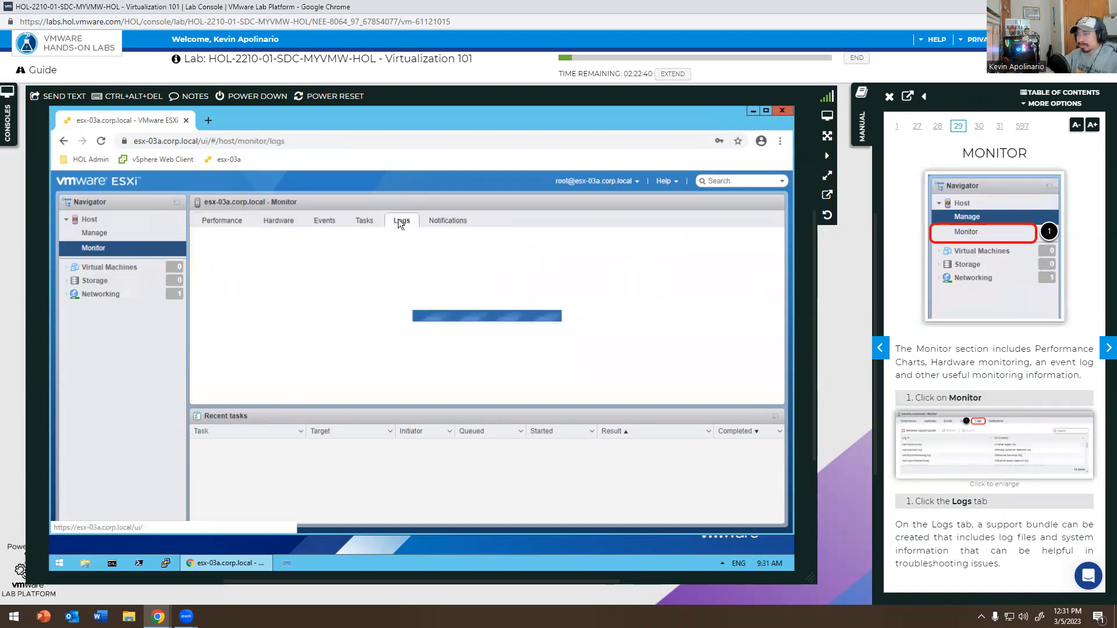
left_click(401, 220)
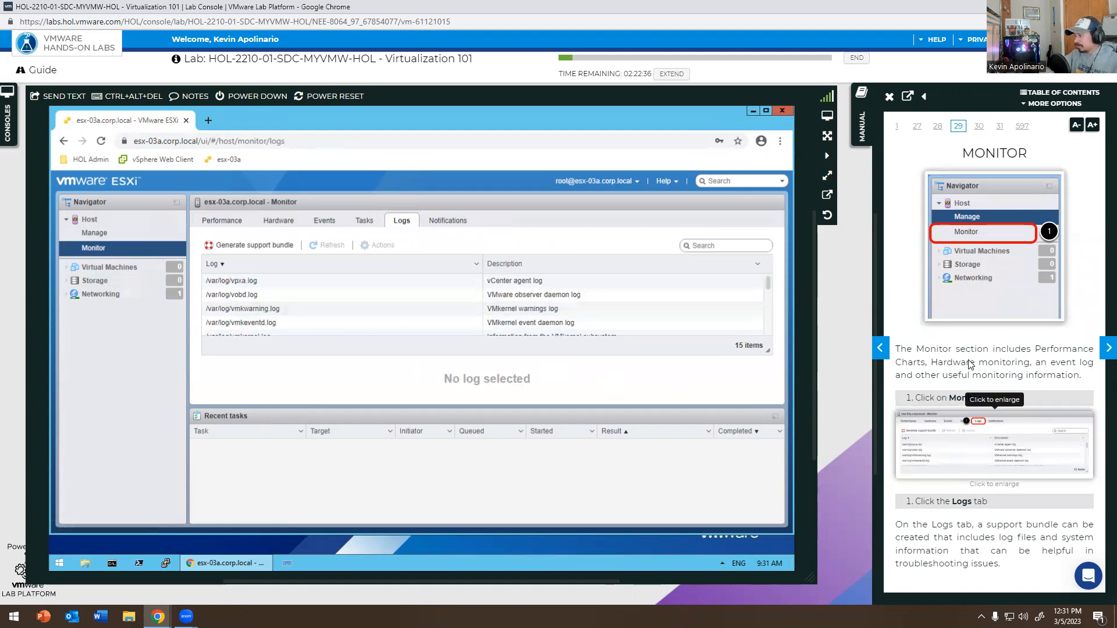
left_click(979, 125)
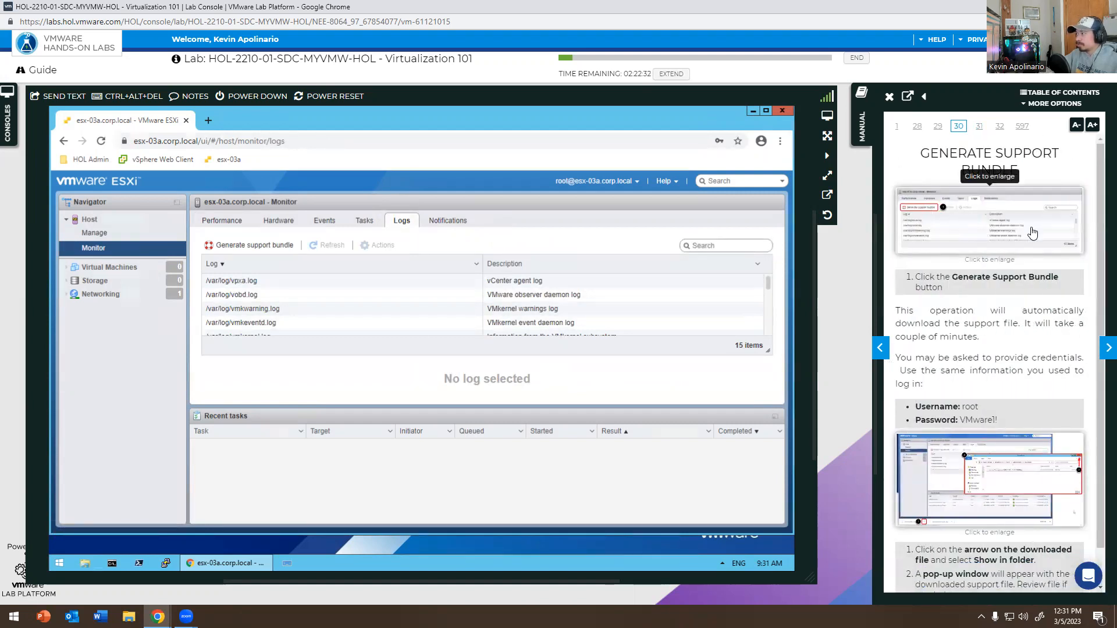
left_click(251, 246)
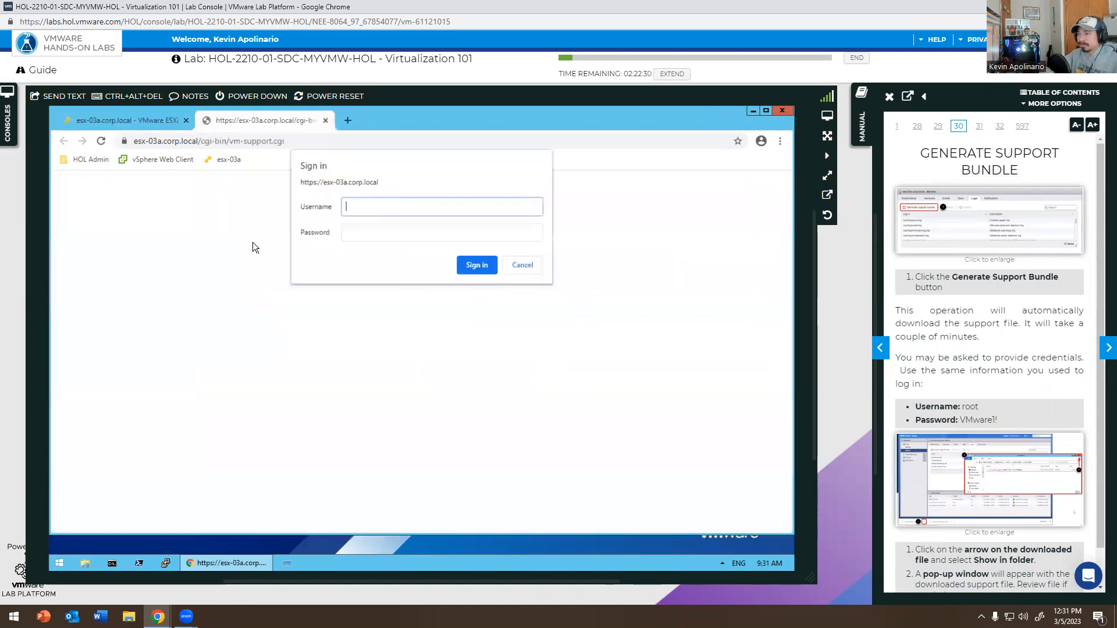
scroll("down", 3)
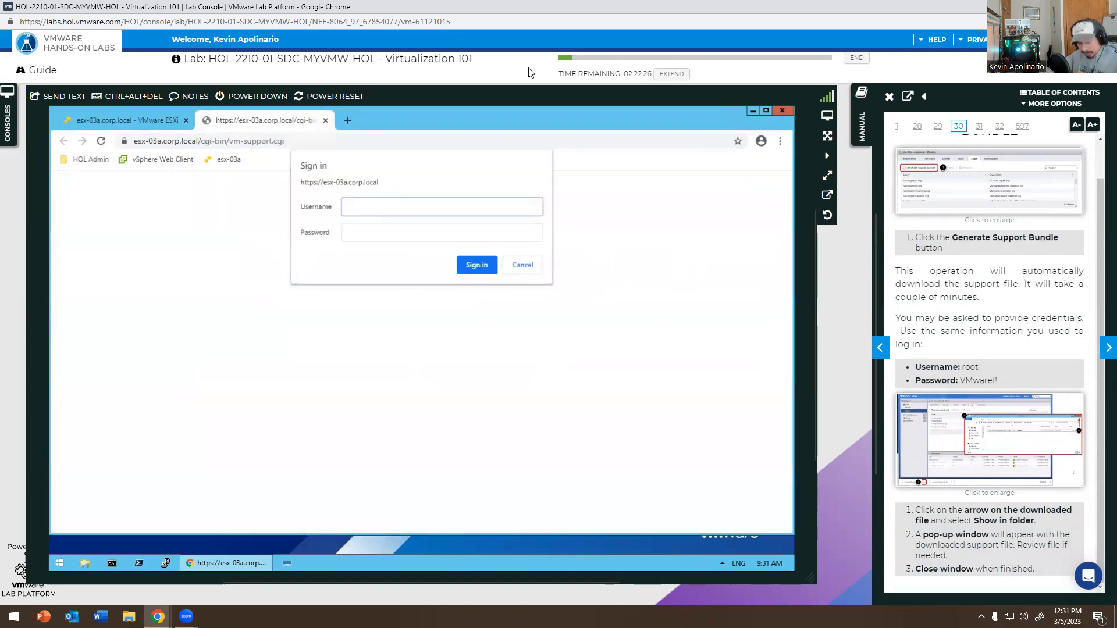
type("root")
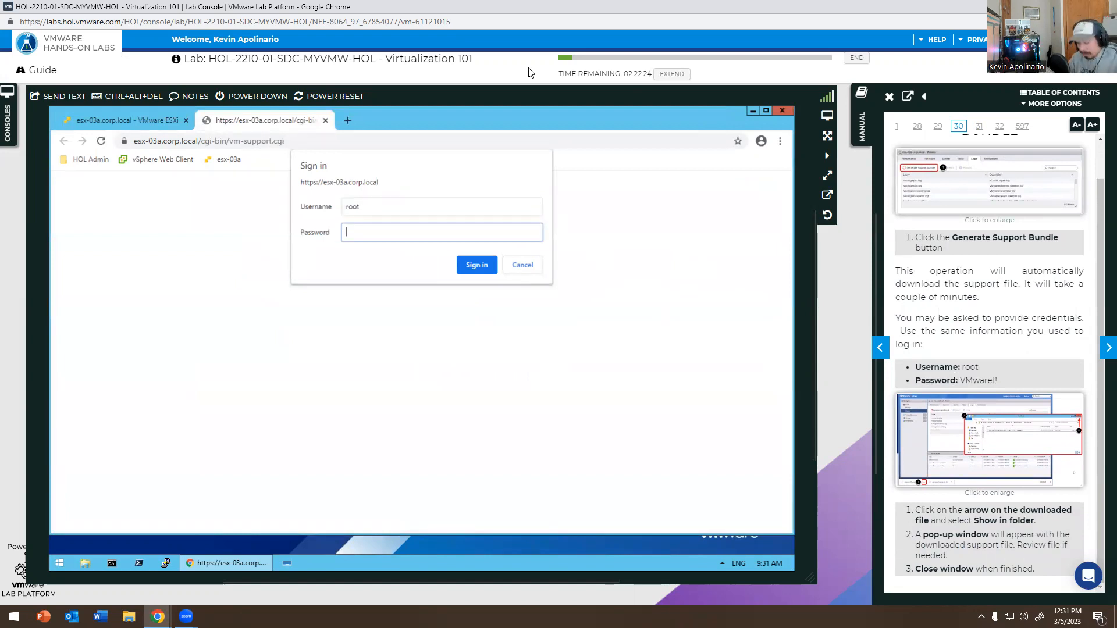
type("VMware!")
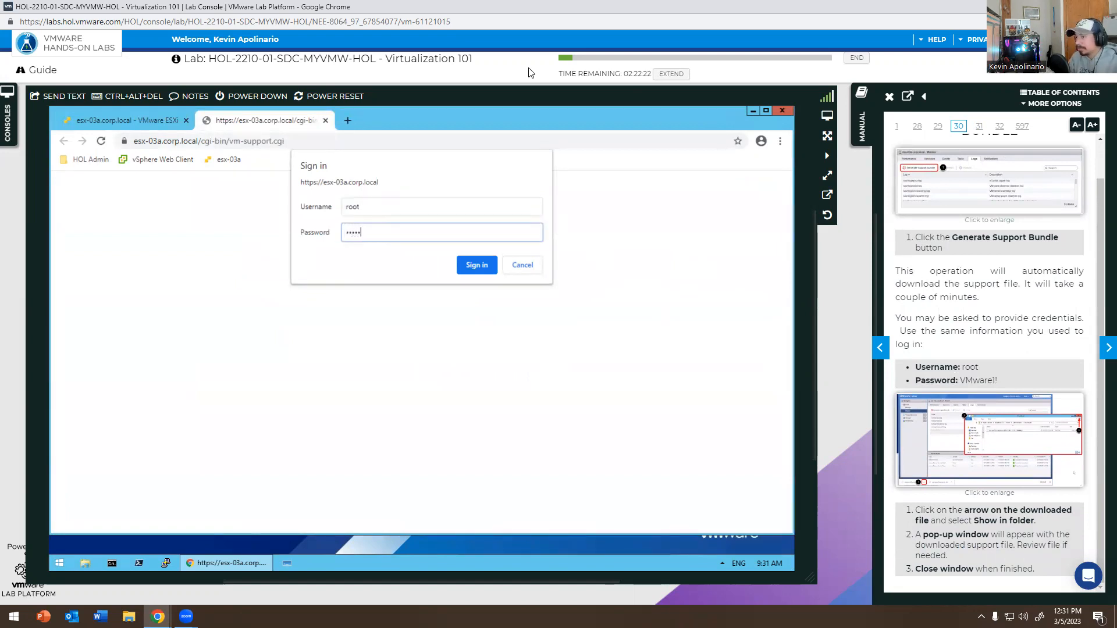
left_click(477, 265)
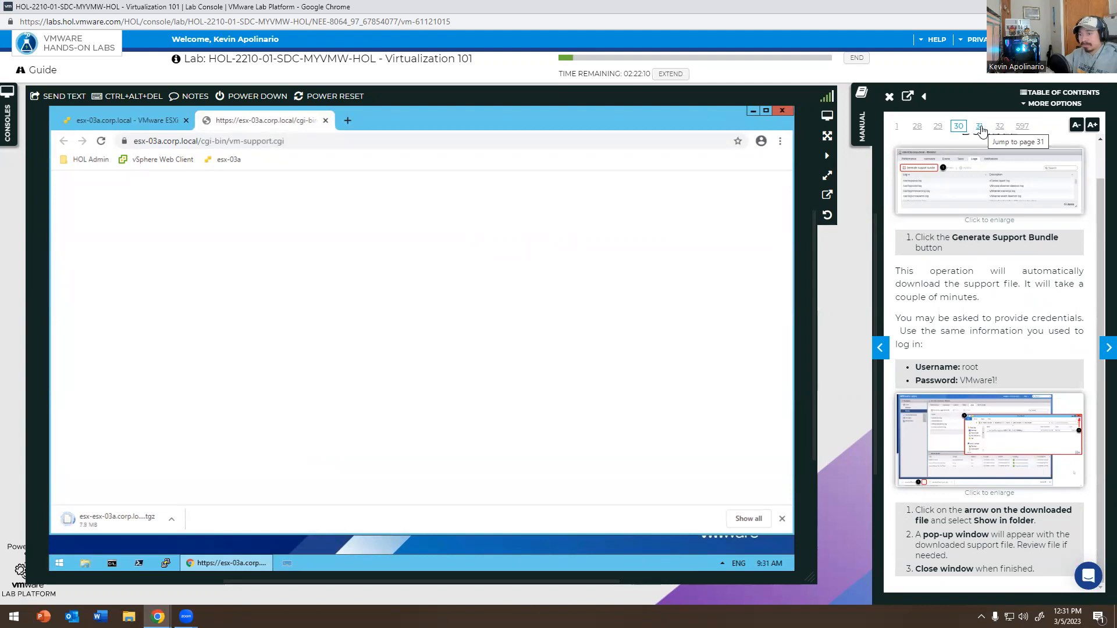
Page the manual back and forth while the esx-03a support bundle finishes downloading.
left_click(978, 126)
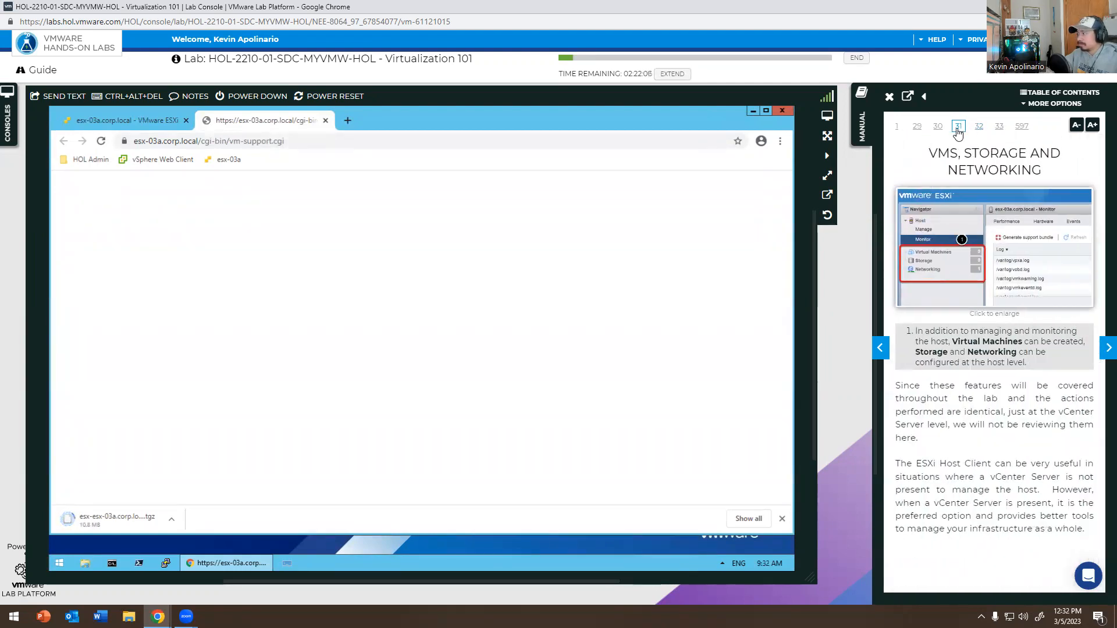
left_click(938, 126)
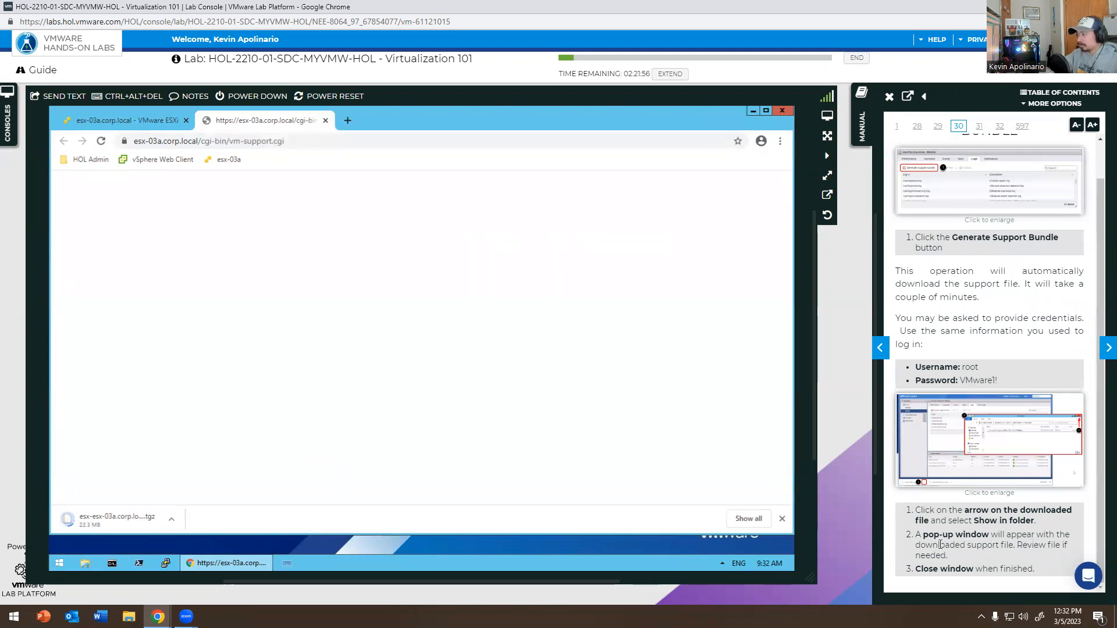
mouse_move(99, 439)
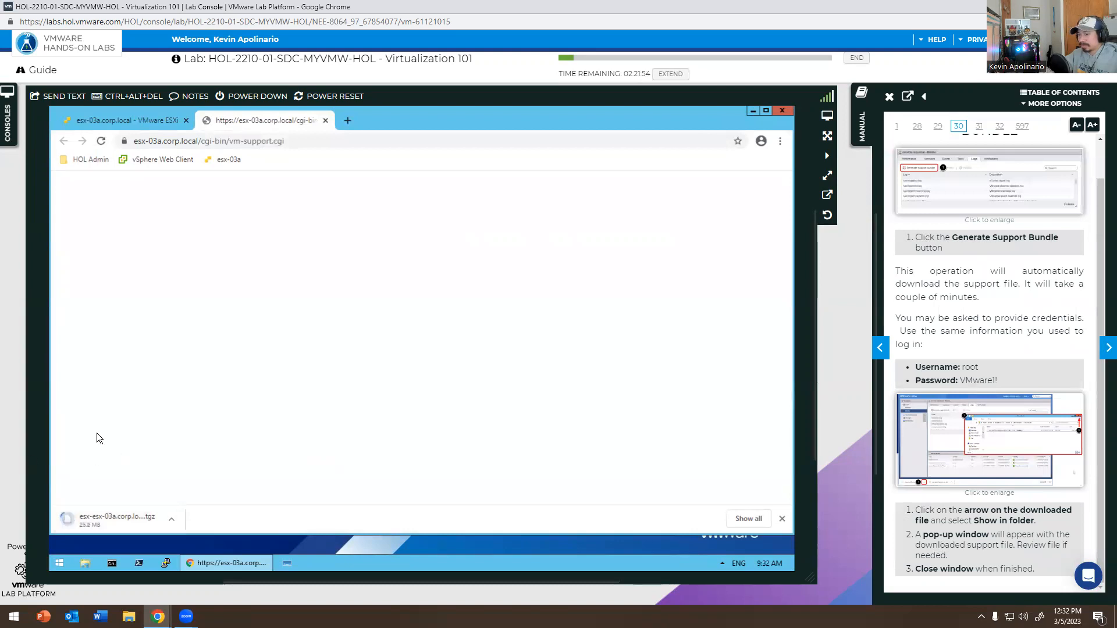
left_click(325, 119)
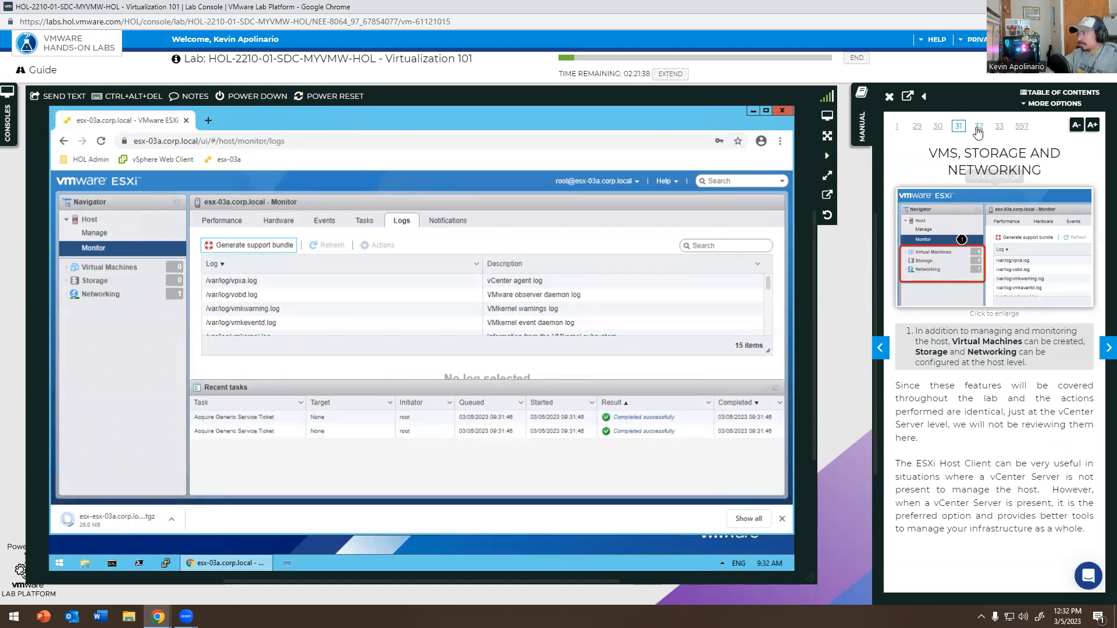
Page the manual from the vCenter overview and vSphere Components through to More Information on Single Sign On.
left_click(957, 126)
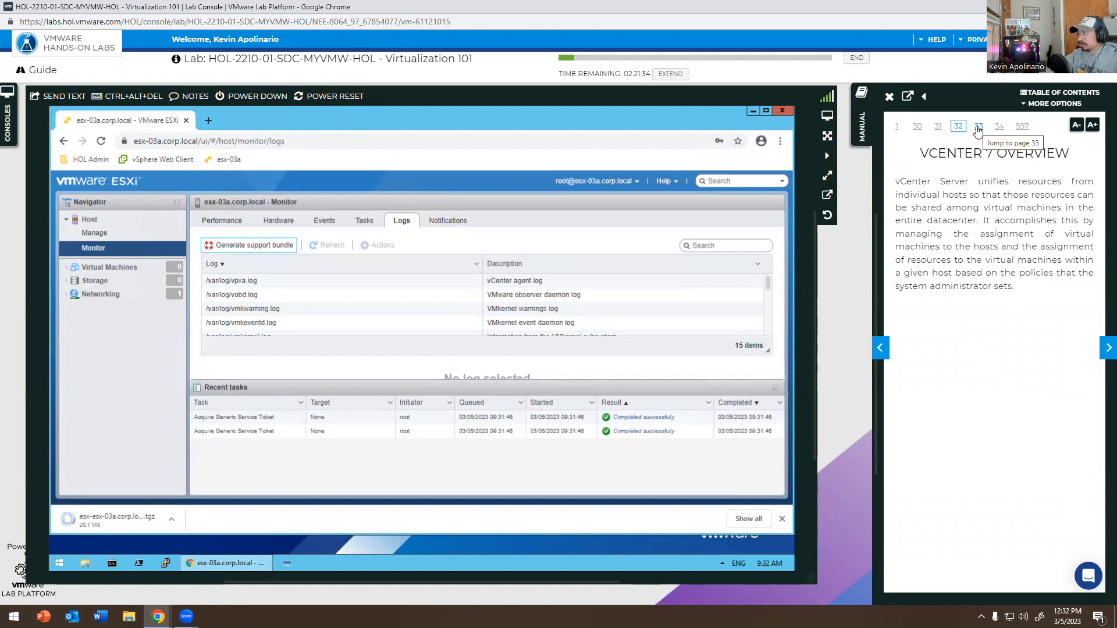
left_click(979, 126)
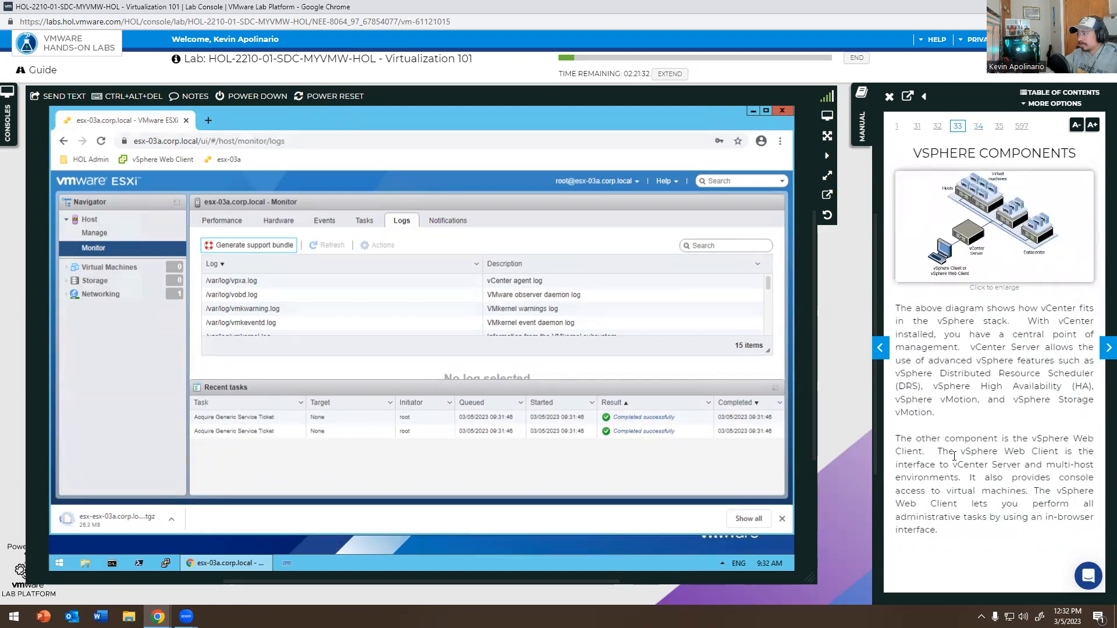
left_click(957, 126)
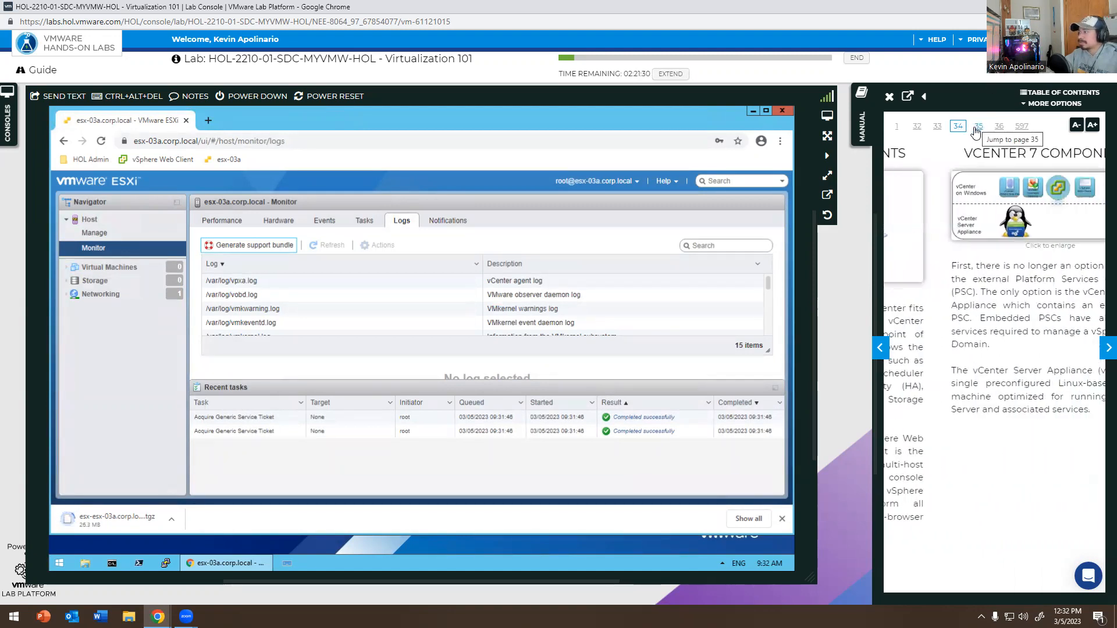
left_click(978, 126)
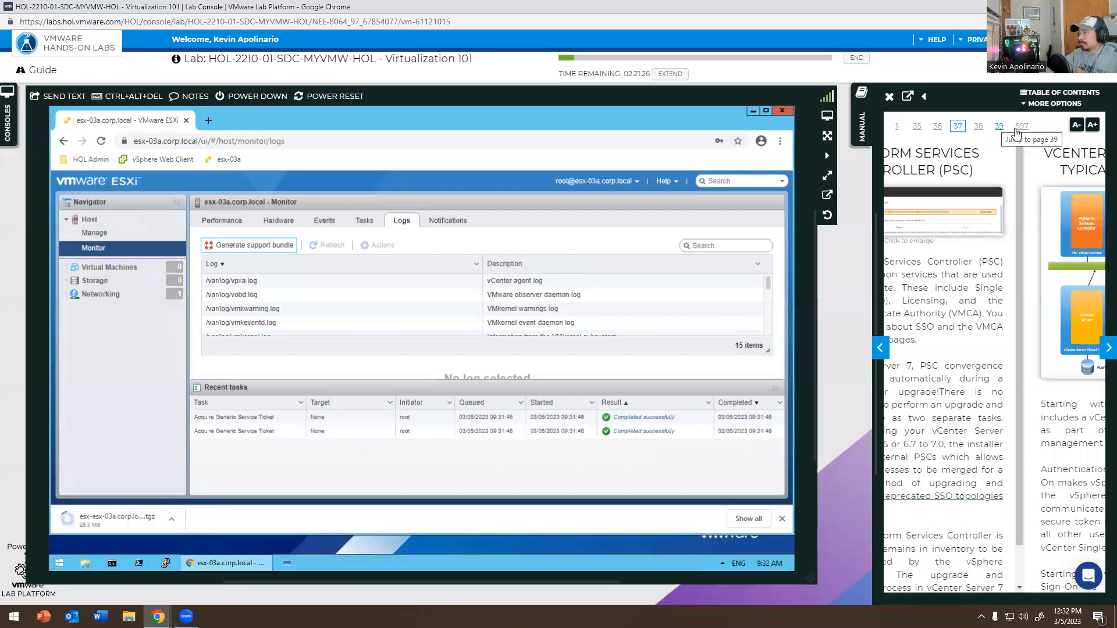
left_click(999, 126)
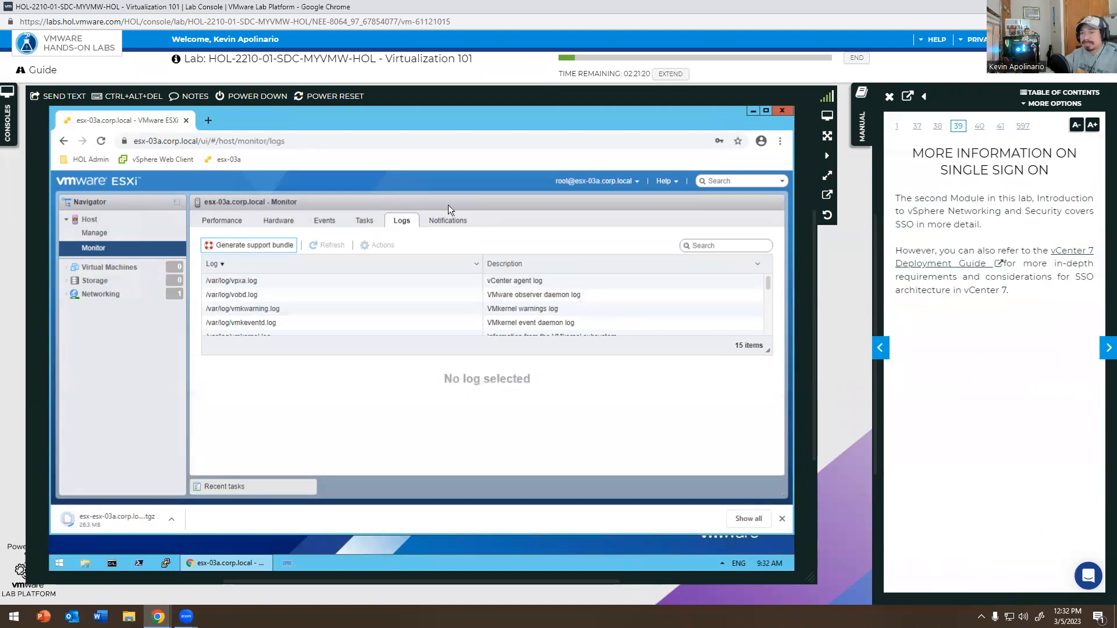
mouse_move(489, 152)
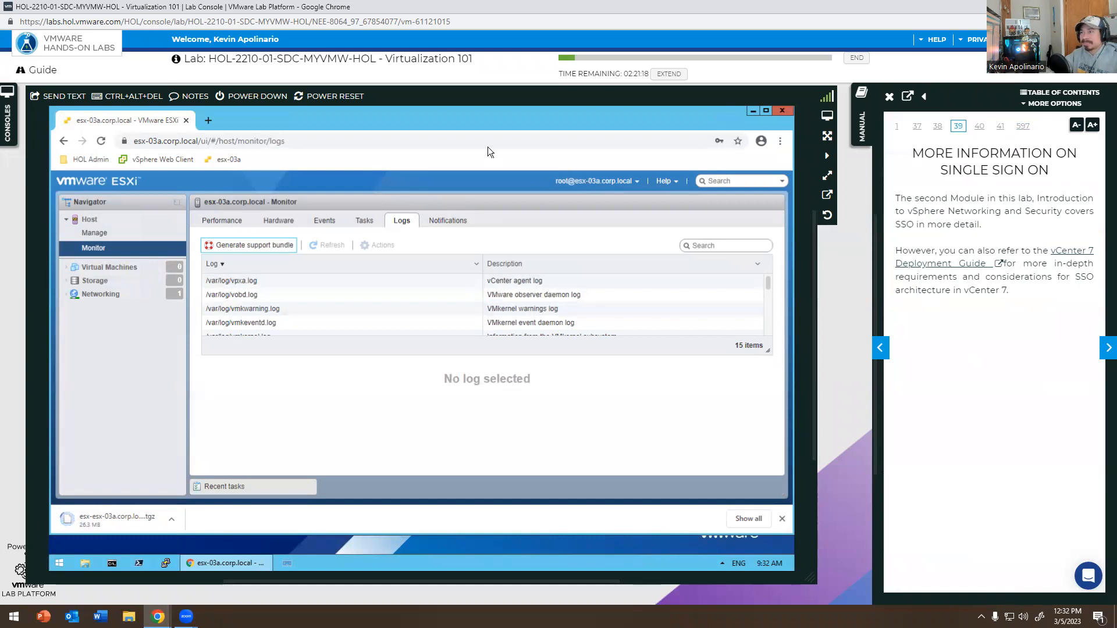